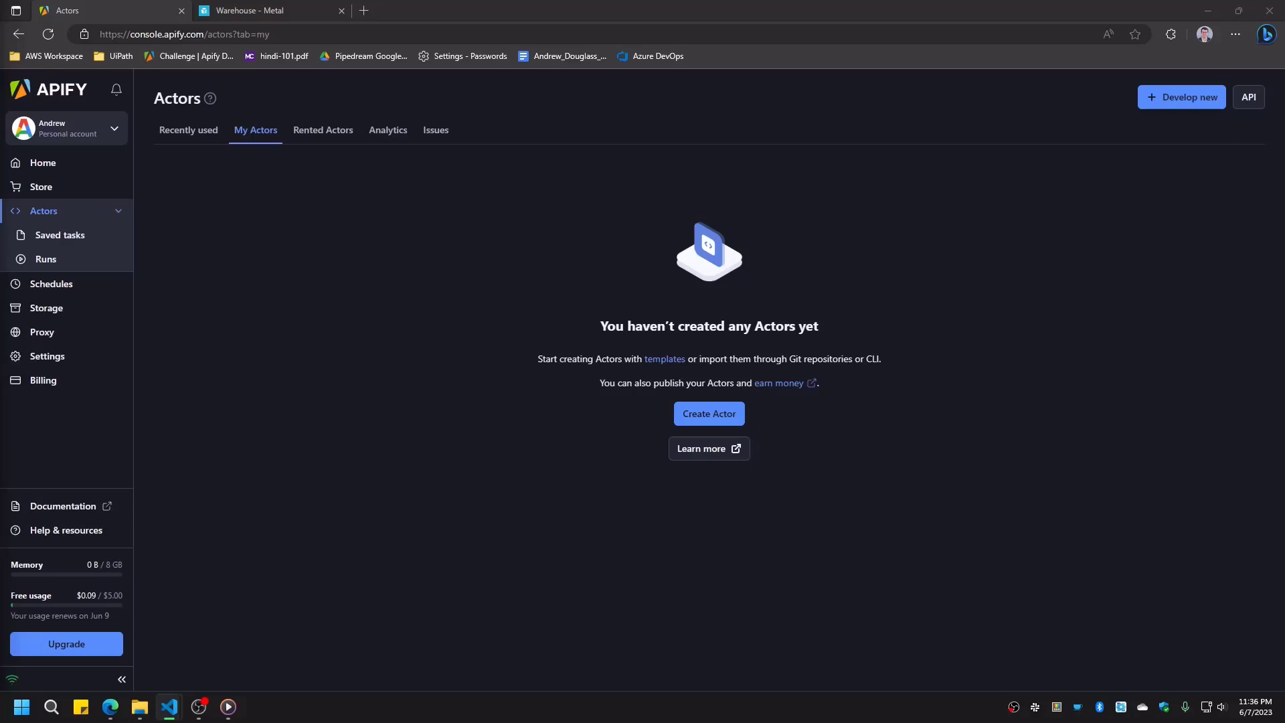
Step: Save the Warehouse New Arrivals collection page as a PDF via Print, then go back to Actors
click(262, 9)
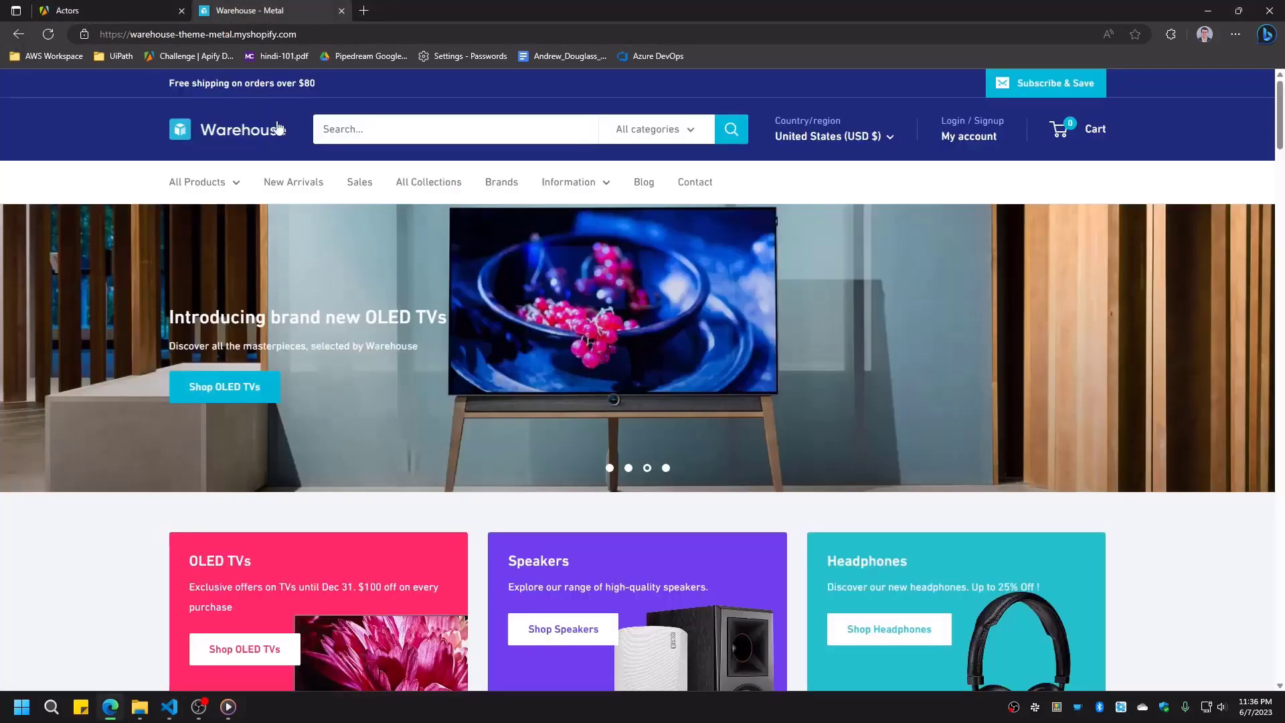
click(293, 182)
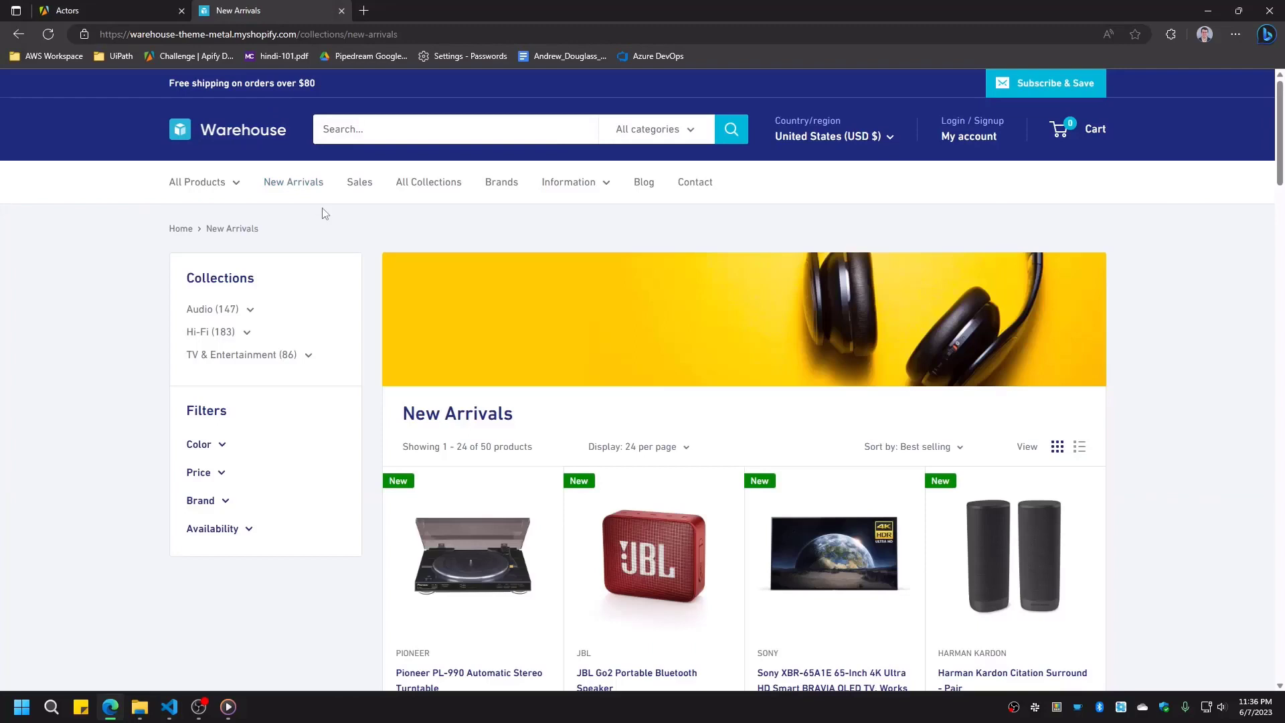
right_click(323, 213)
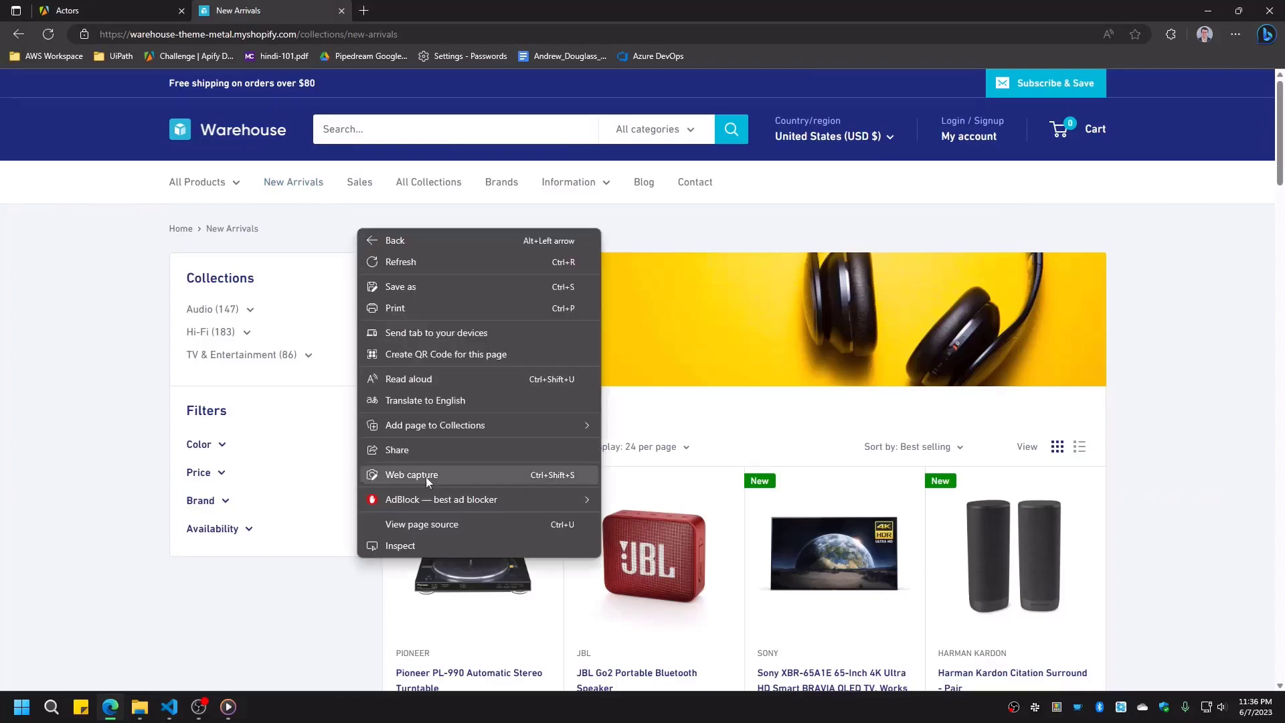
click(394, 308)
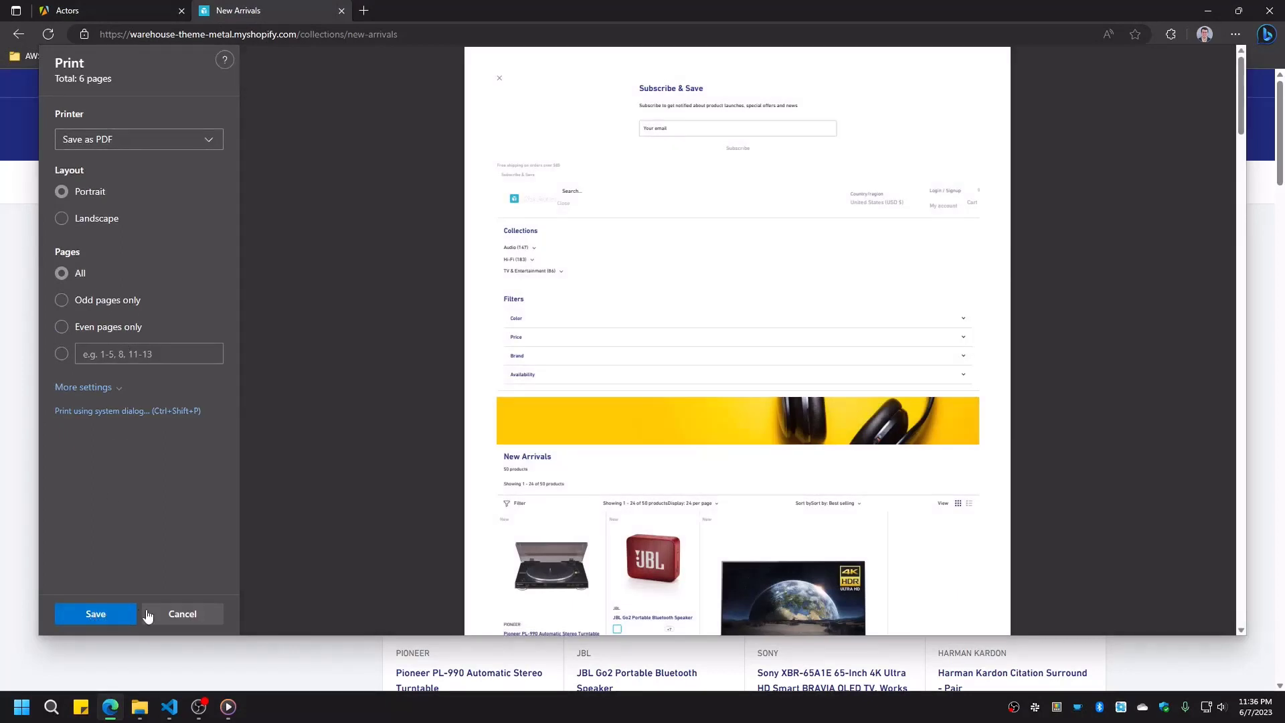
click(181, 614)
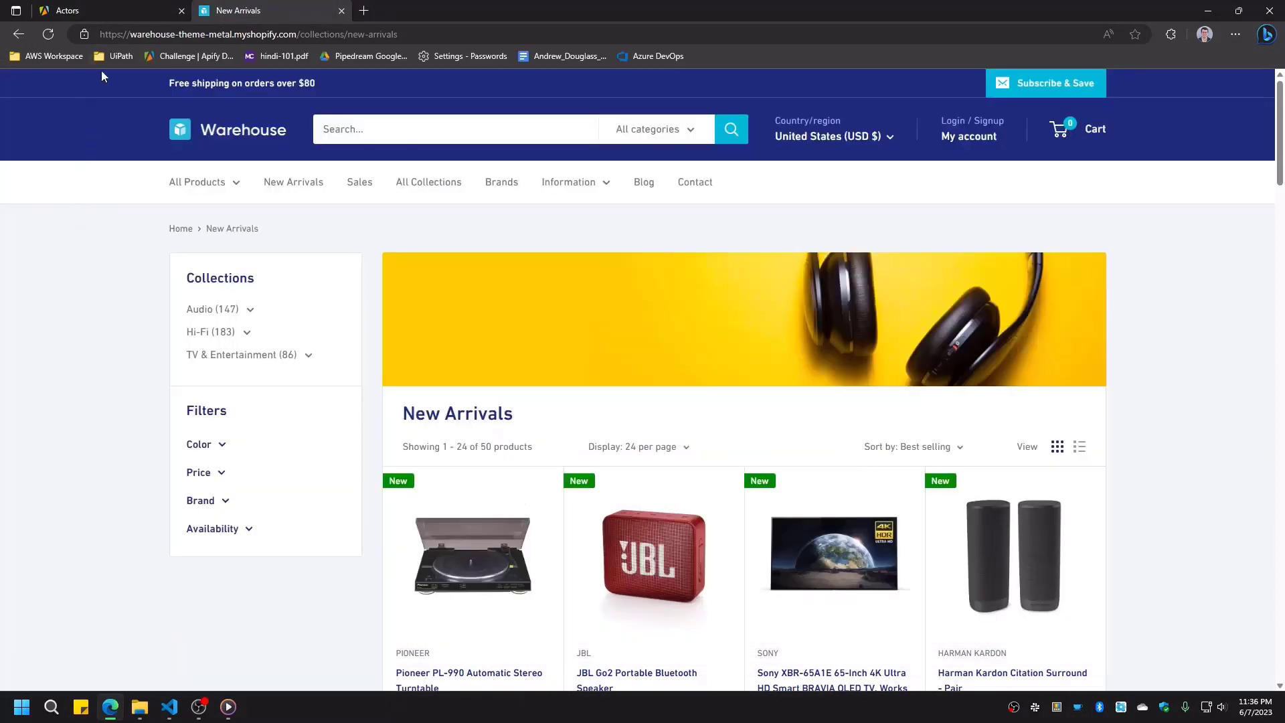
click(90, 9)
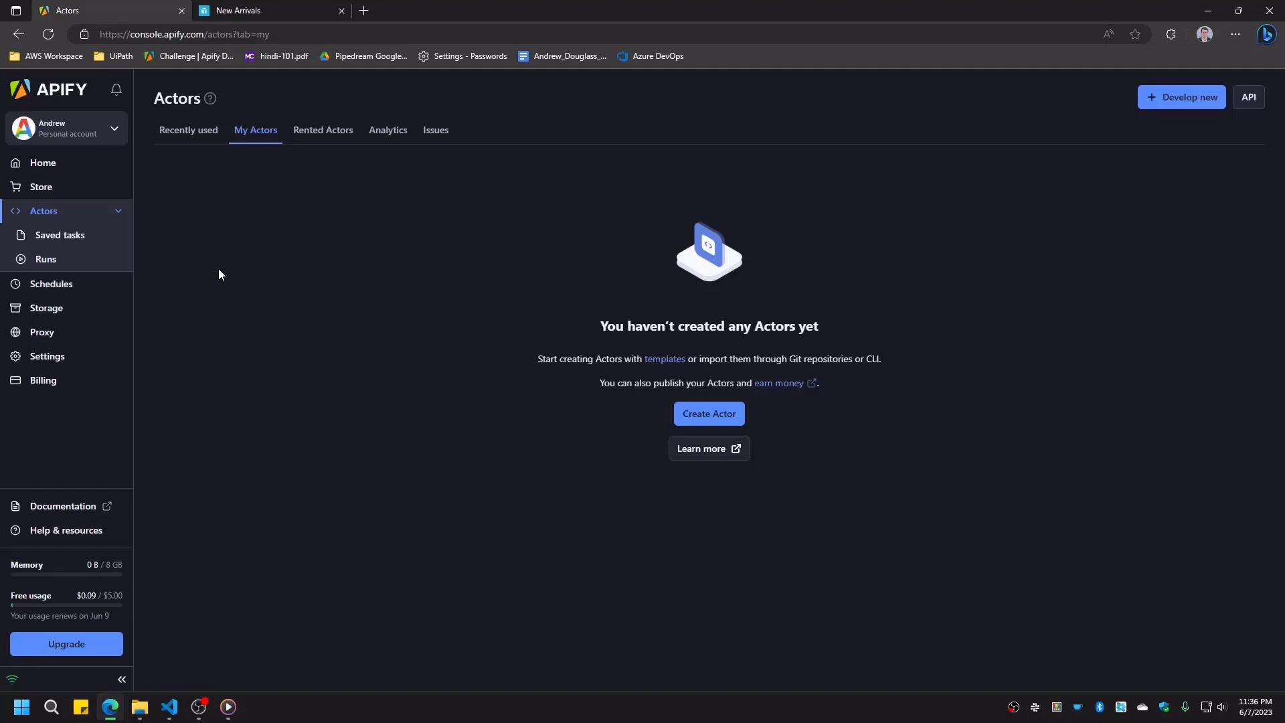
mouse_move(257, 291)
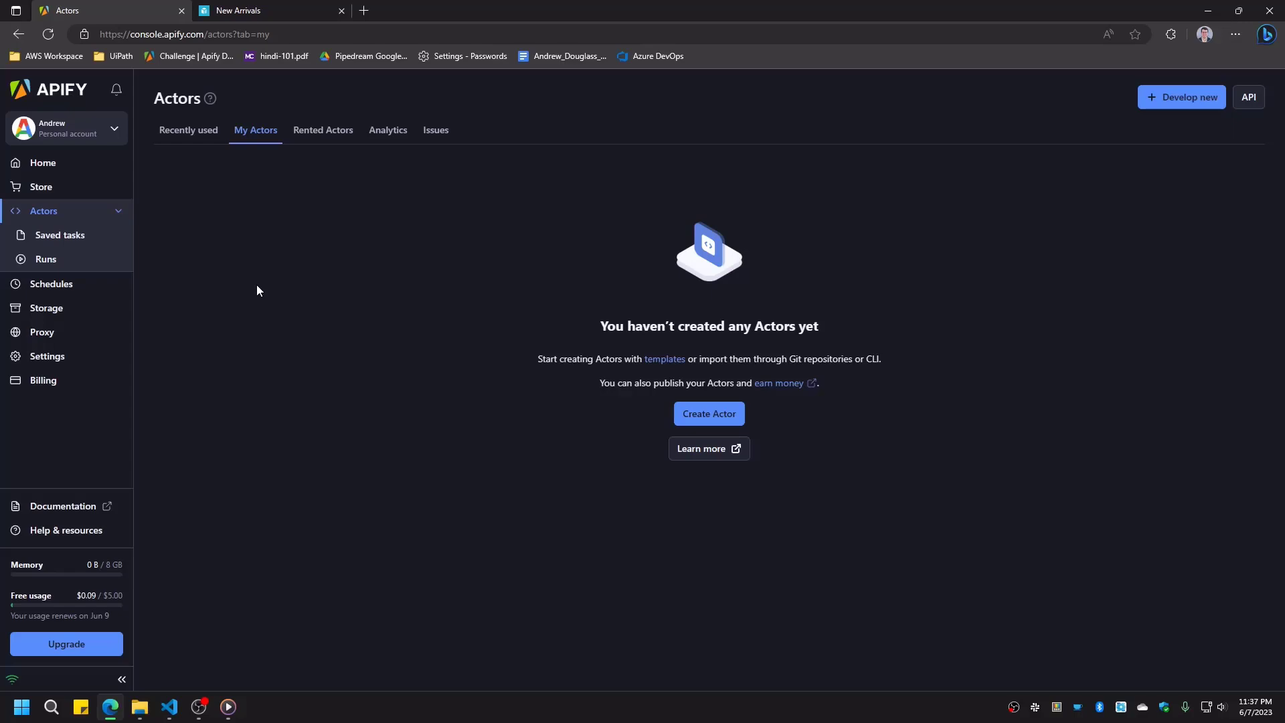
mouse_move(999, 217)
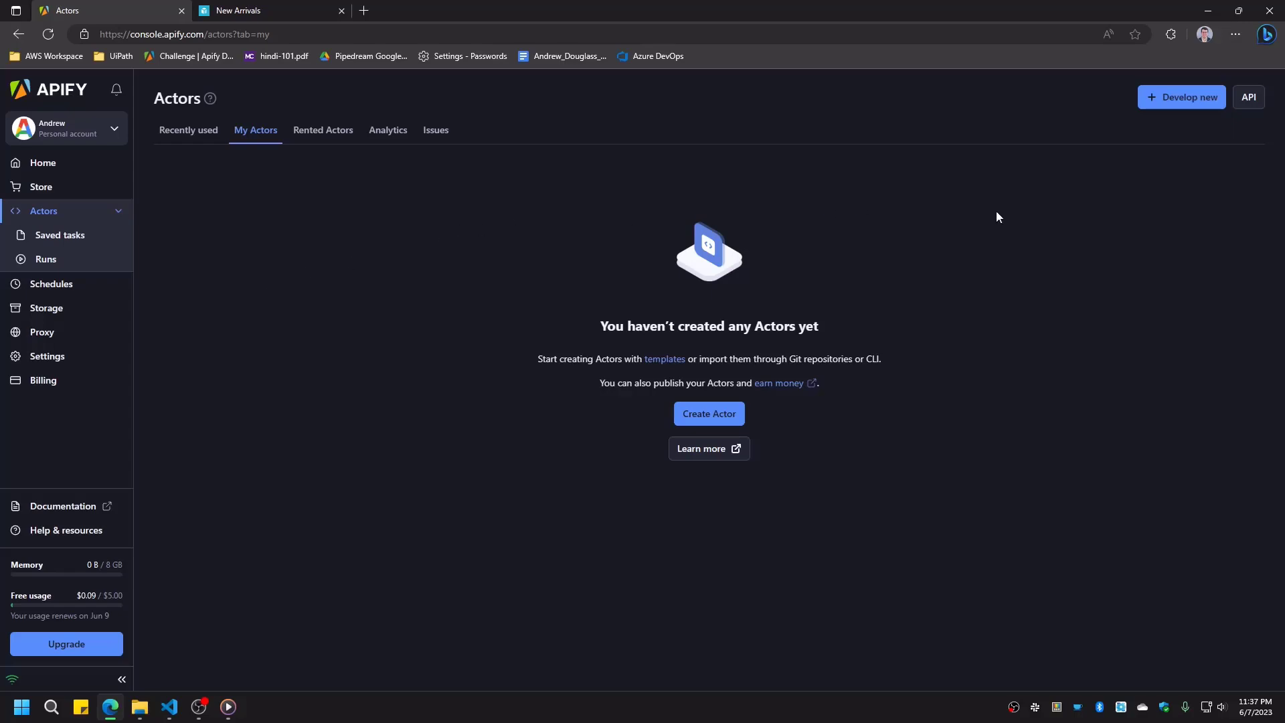
mouse_move(1181, 96)
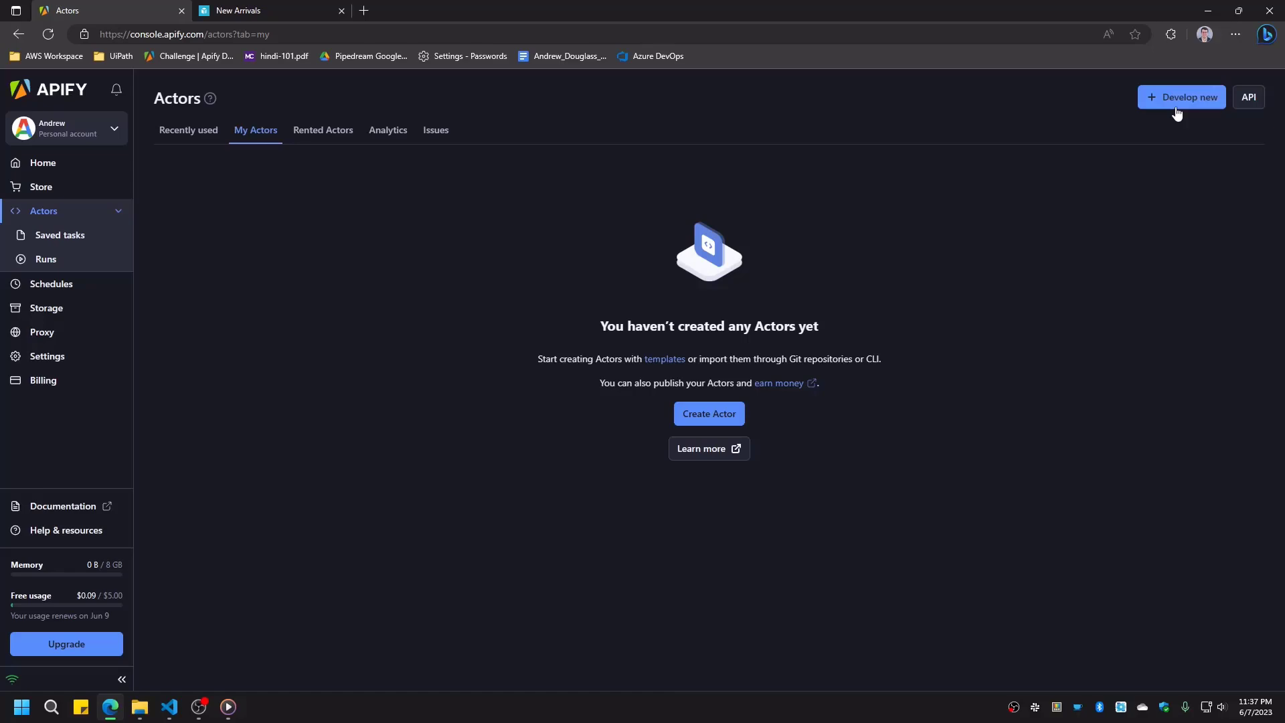
Step: Start a new actor built from the Python Playwright & Chrome template
click(1181, 96)
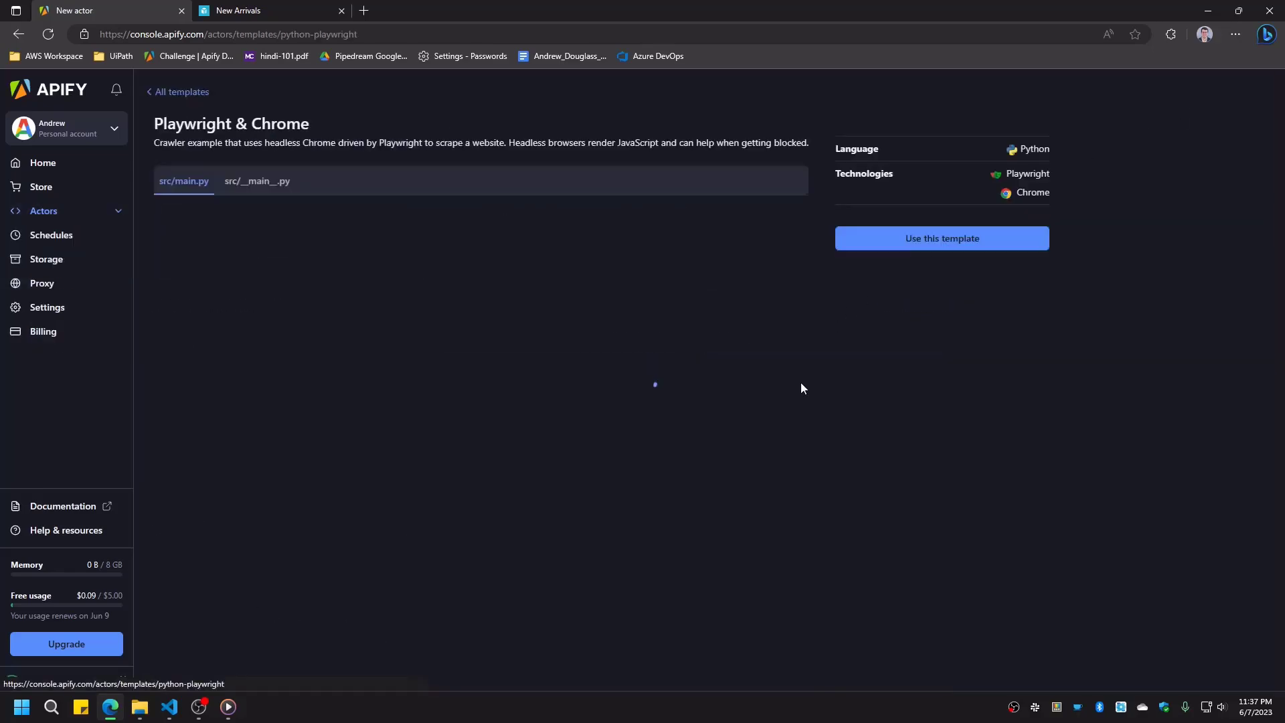
click(941, 238)
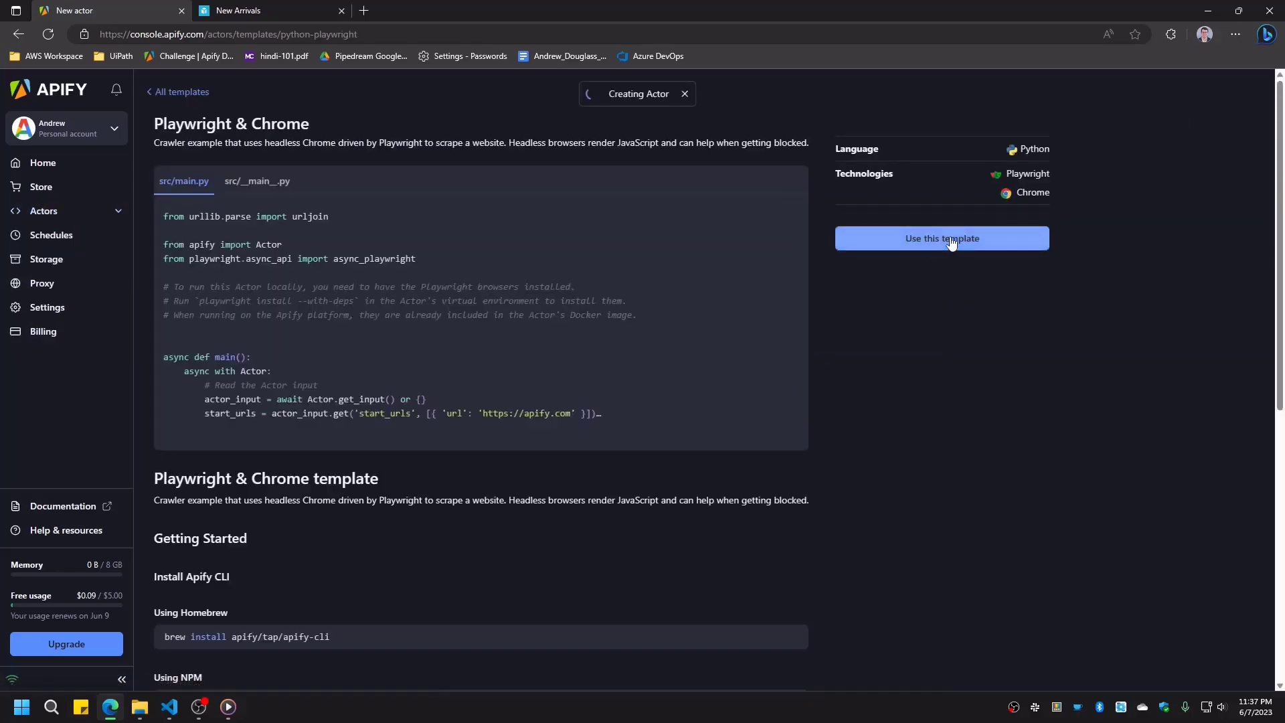
click(941, 239)
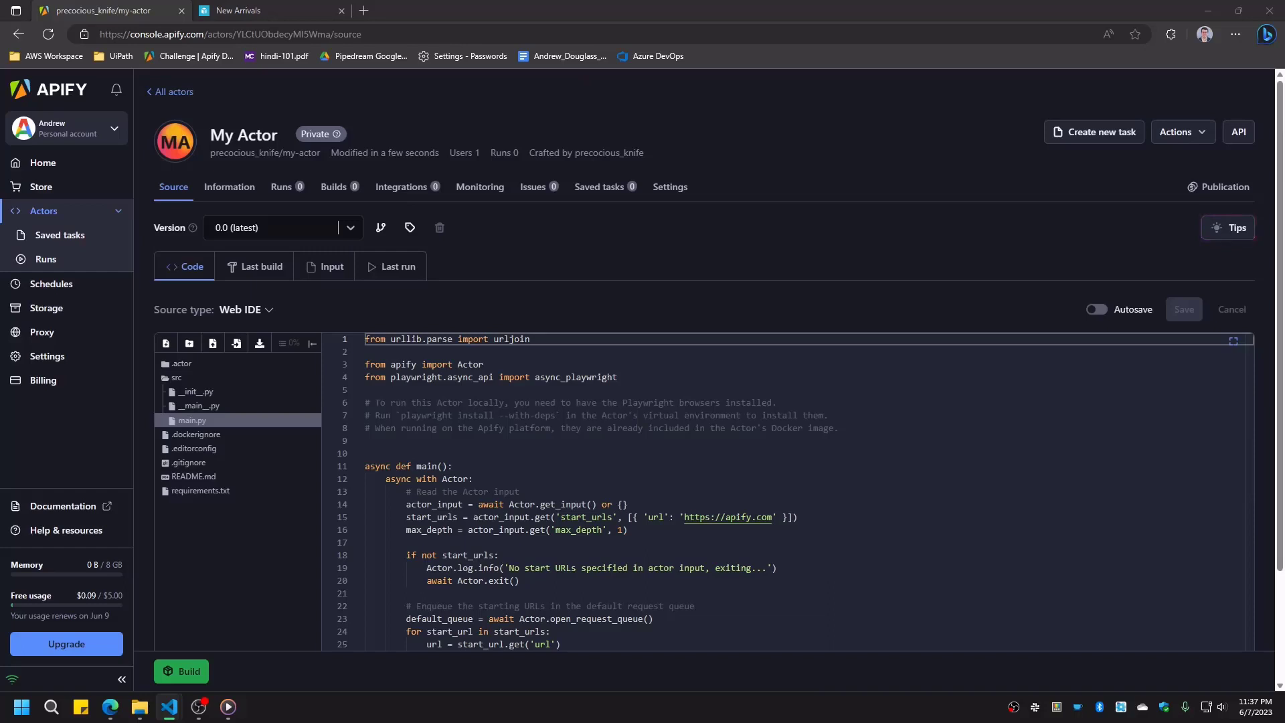
mouse_move(360, 197)
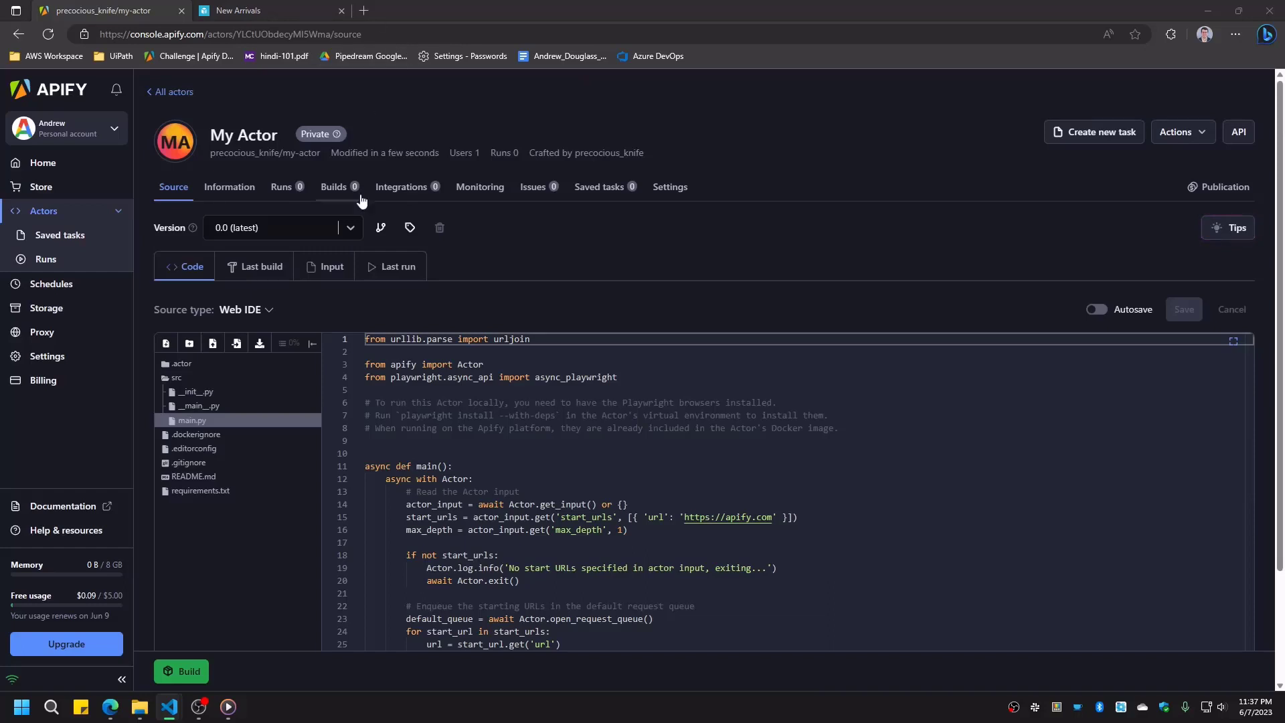
Step: Add rpaframework ~= 23.2.1 to requirements.txt and begin editing .actor/input_schema.json
click(201, 490)
text(rpaframework ~= 23.2.1)
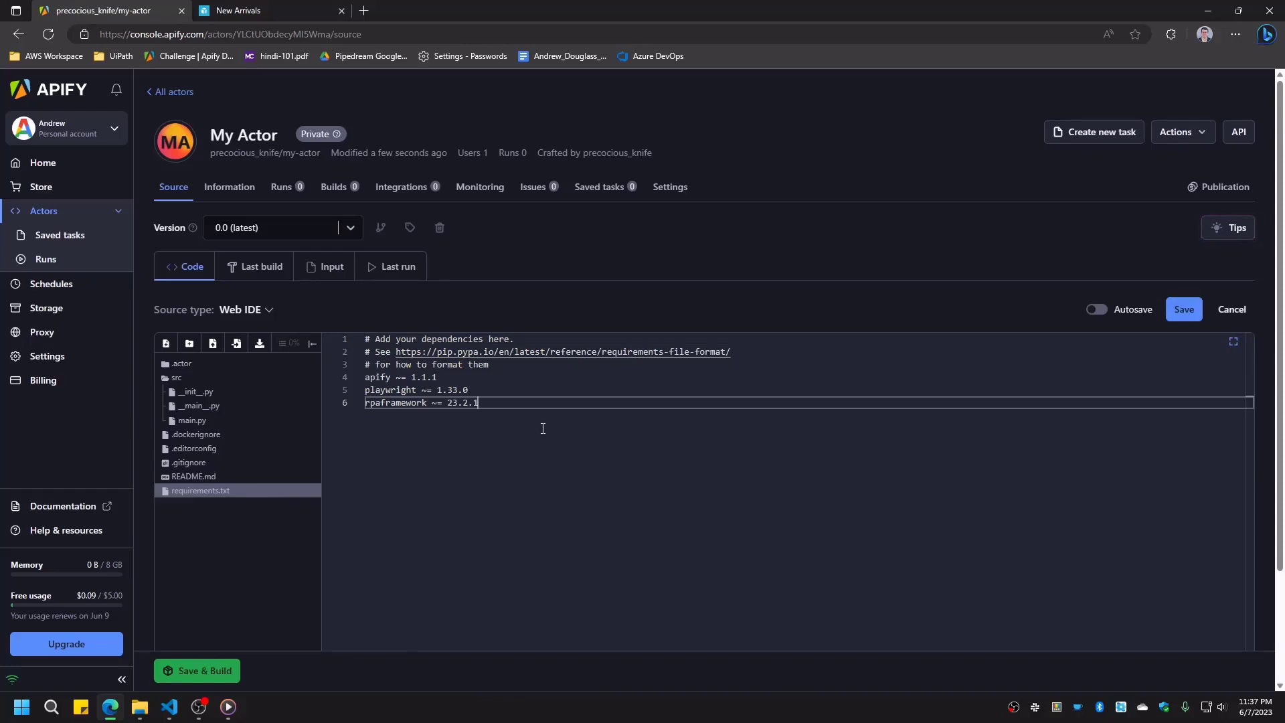
mouse_move(529, 419)
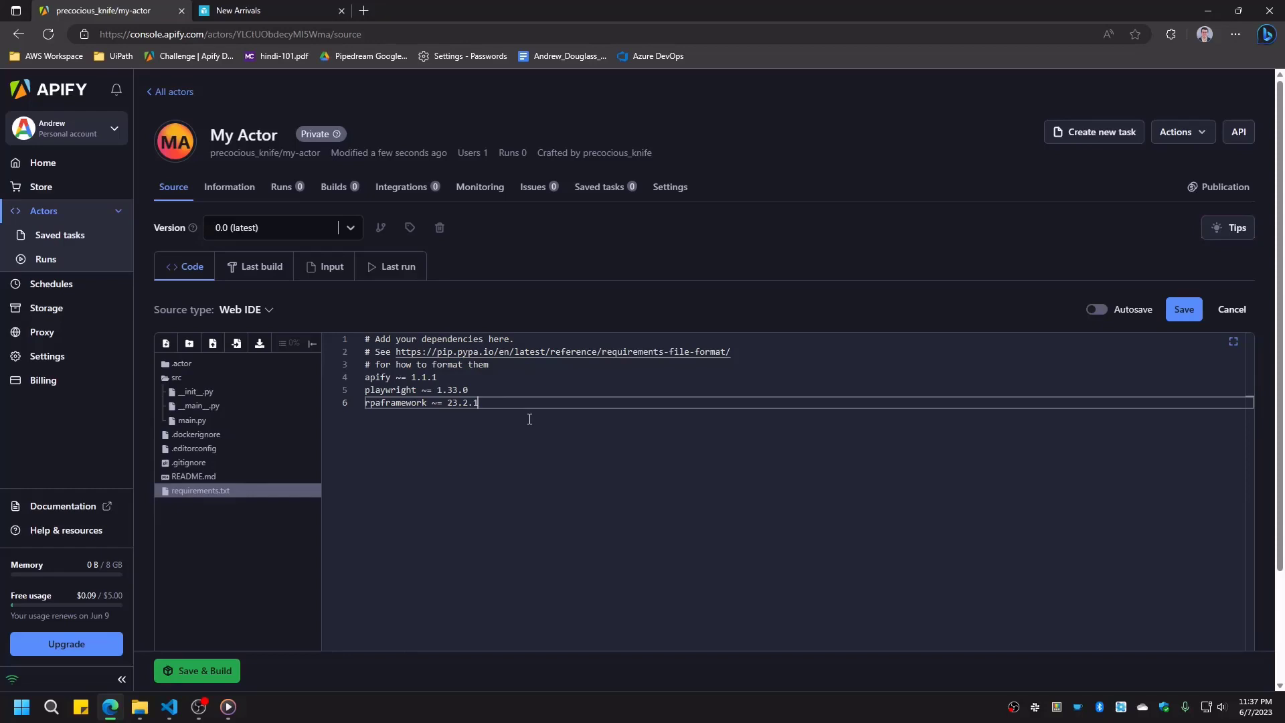
mouse_move(494, 415)
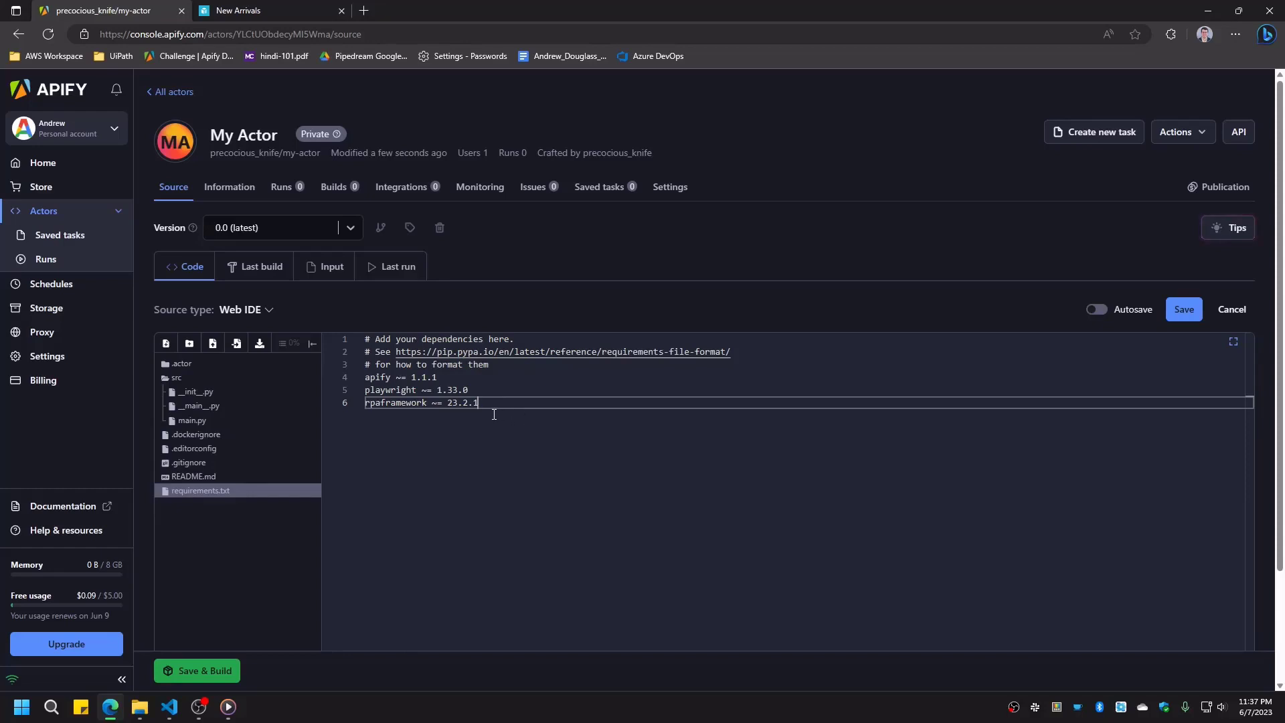
mouse_move(360, 399)
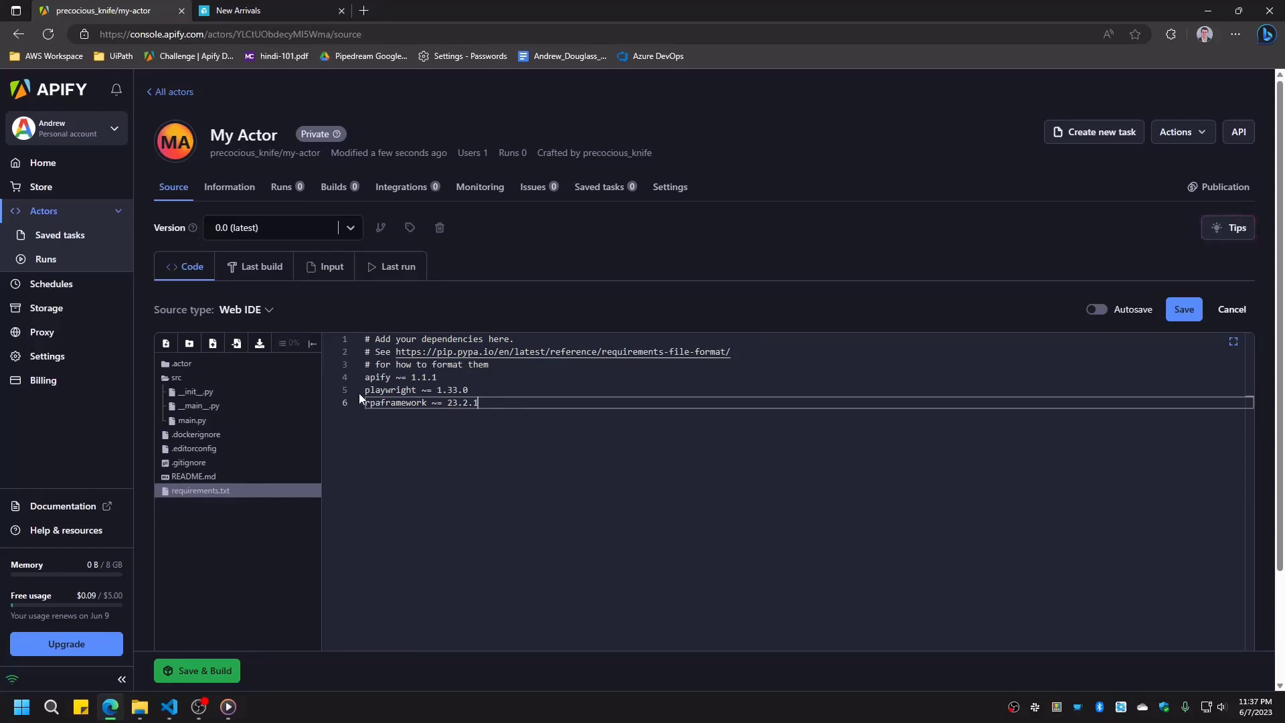
mouse_move(348, 432)
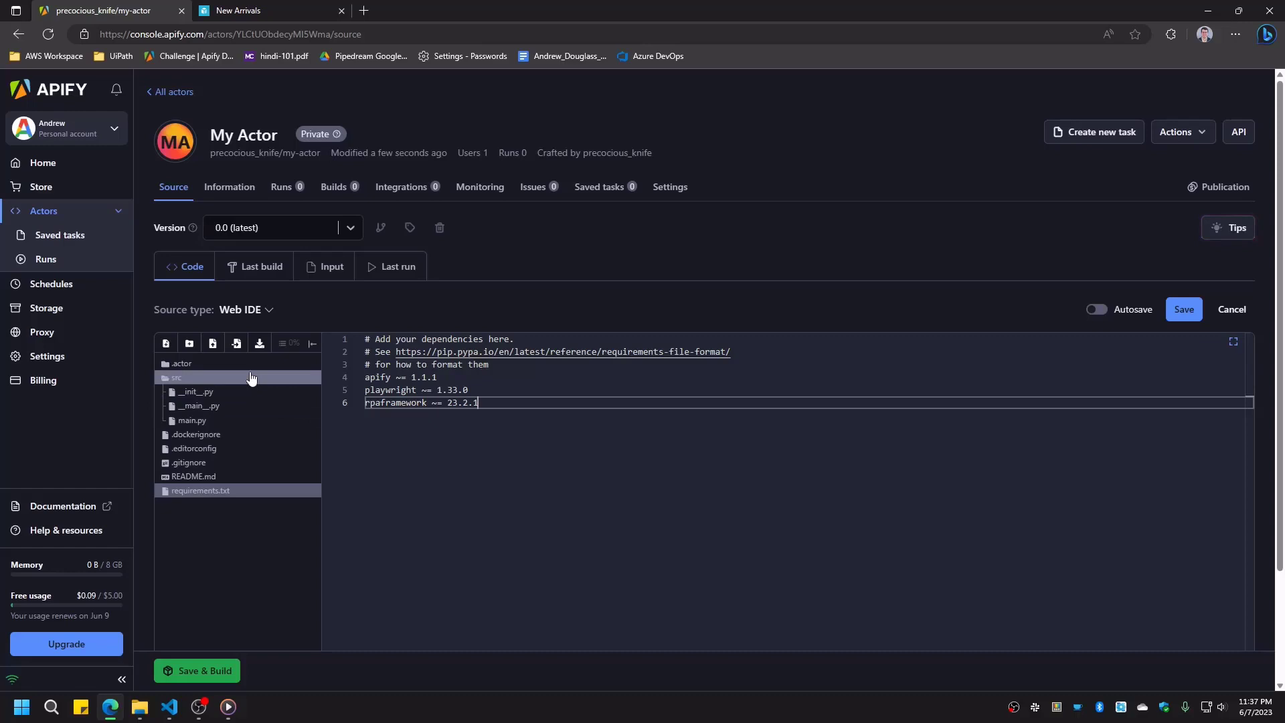
click(210, 404)
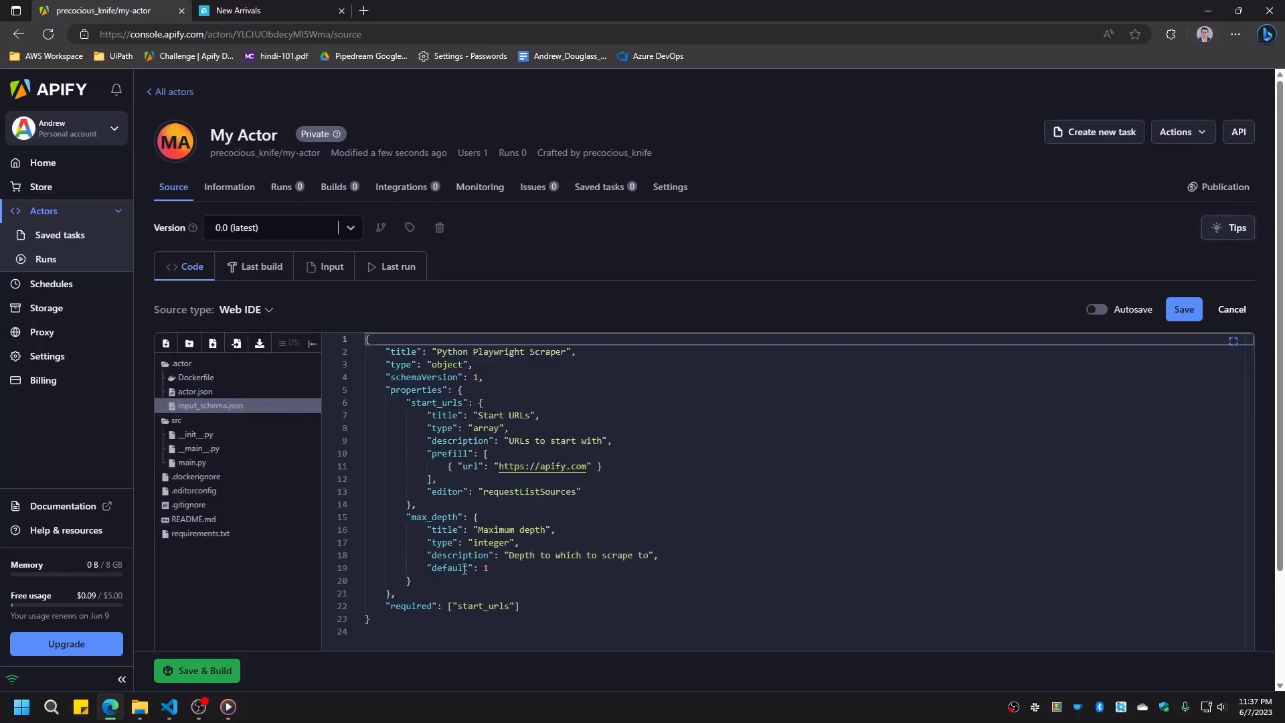
click(596, 611)
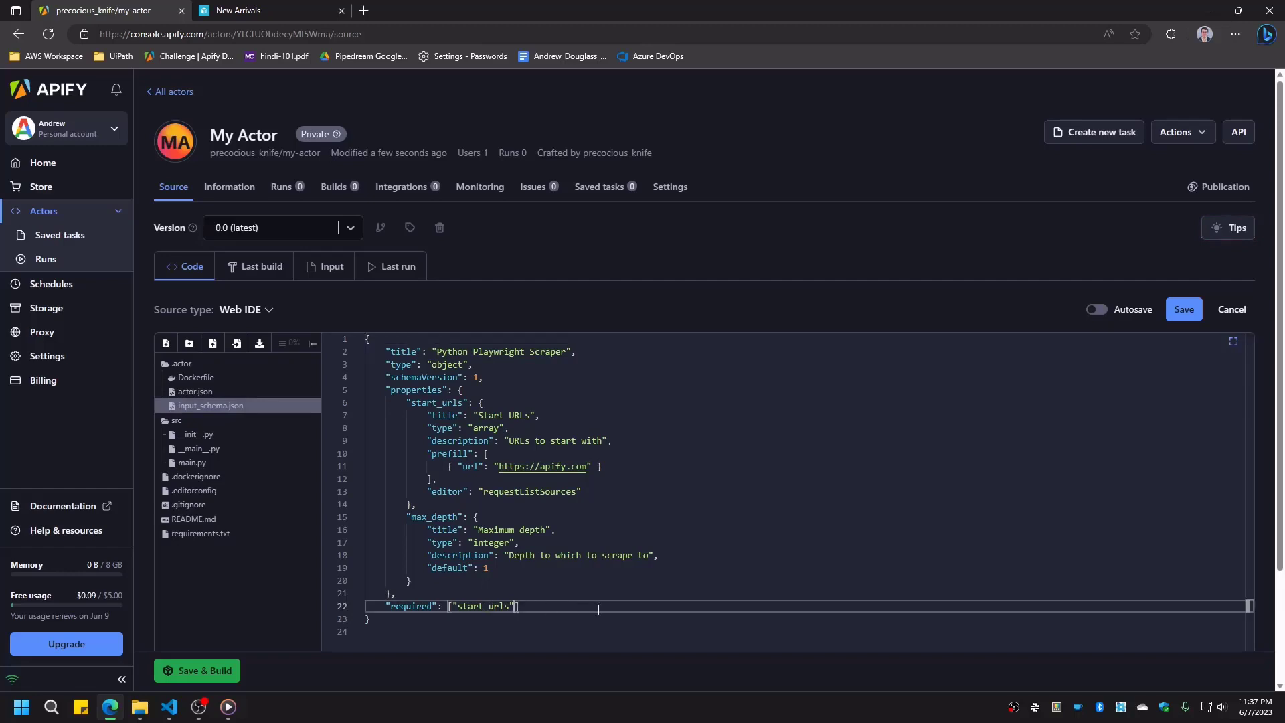
mouse_move(780, 299)
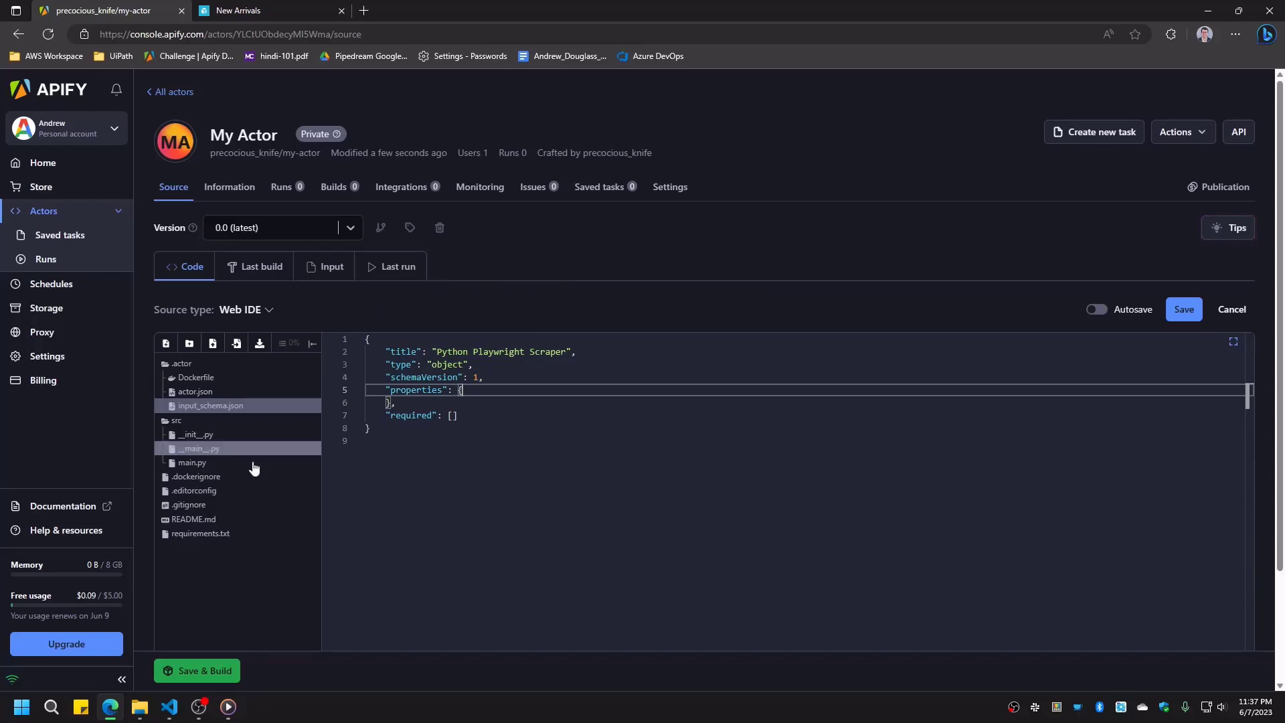
Step: Rewrite main.py with the RPA.PDF import, merged.pdf name, New Arrivals URL and async_playwright launch
click(192, 462)
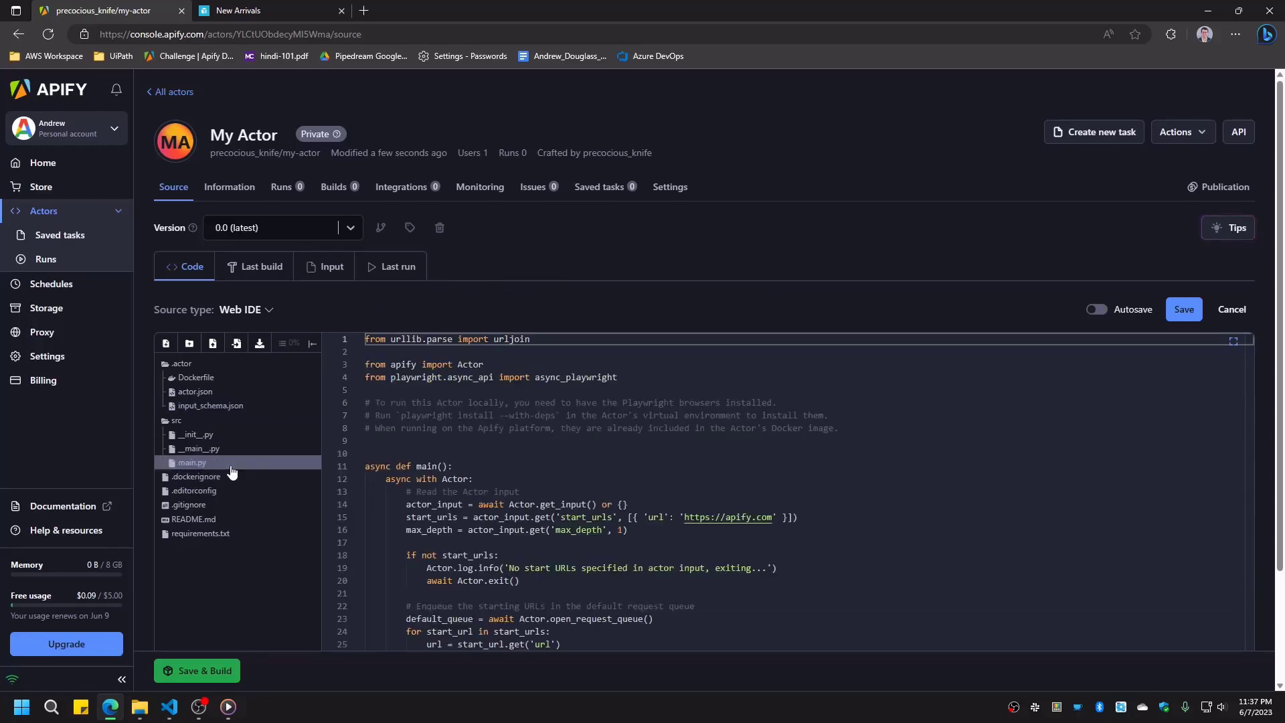
mouse_move(485, 430)
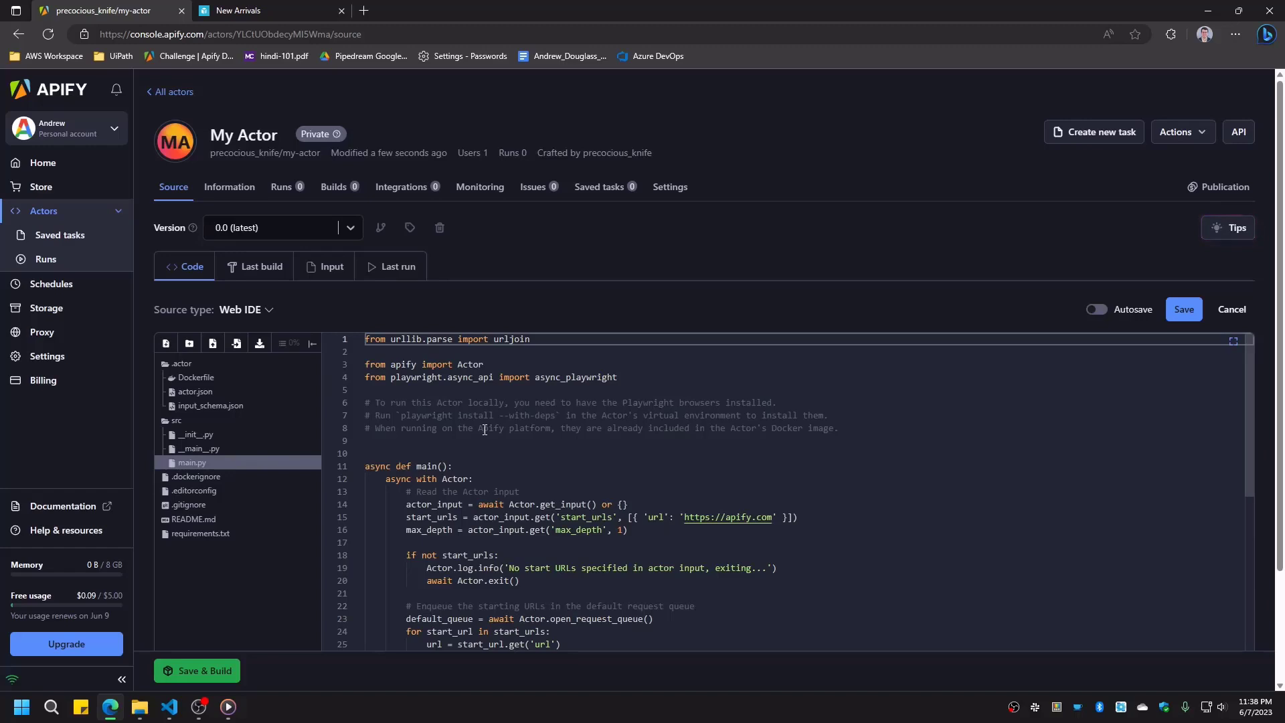
click(451, 352)
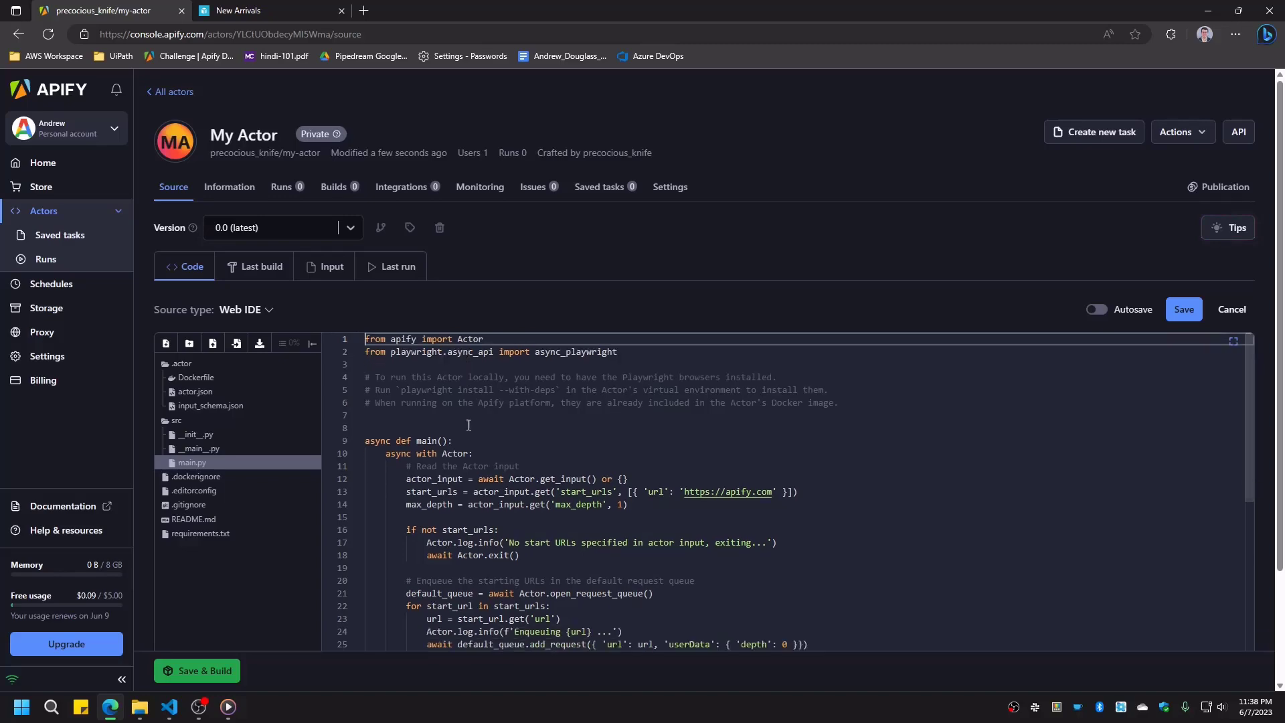
scroll(down, 3)
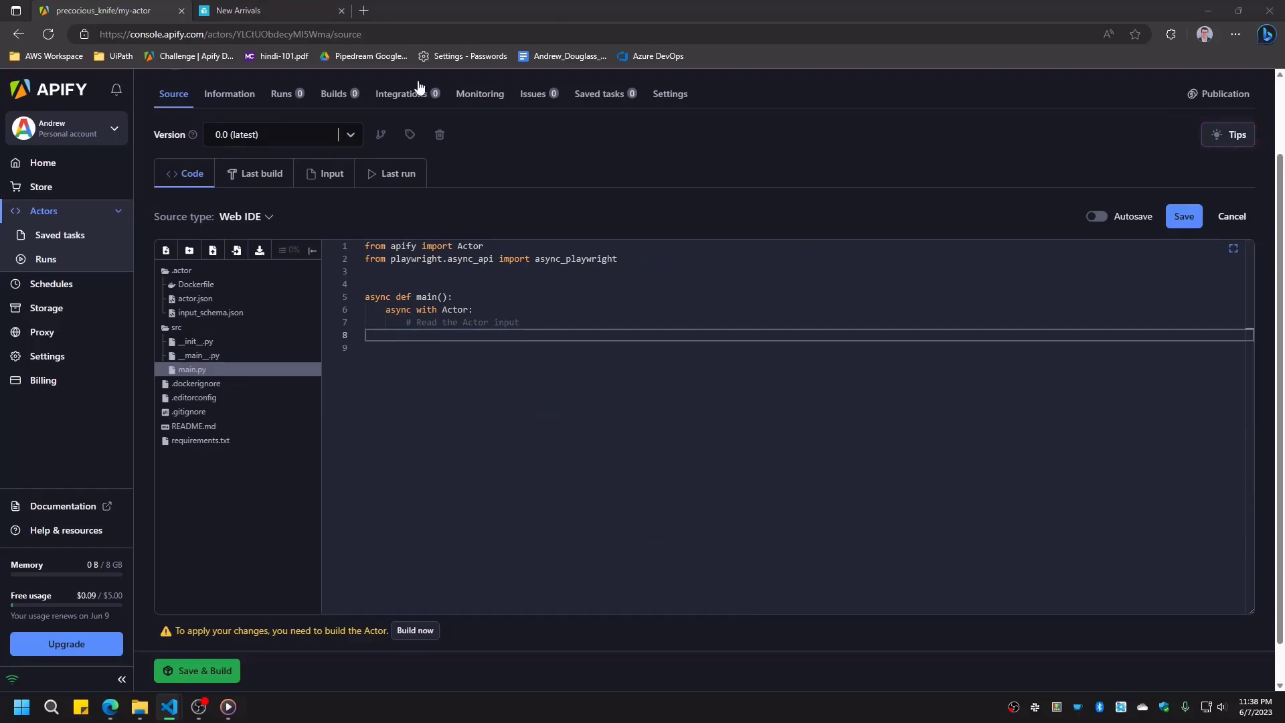
text(from RPA.PDF import PDF)
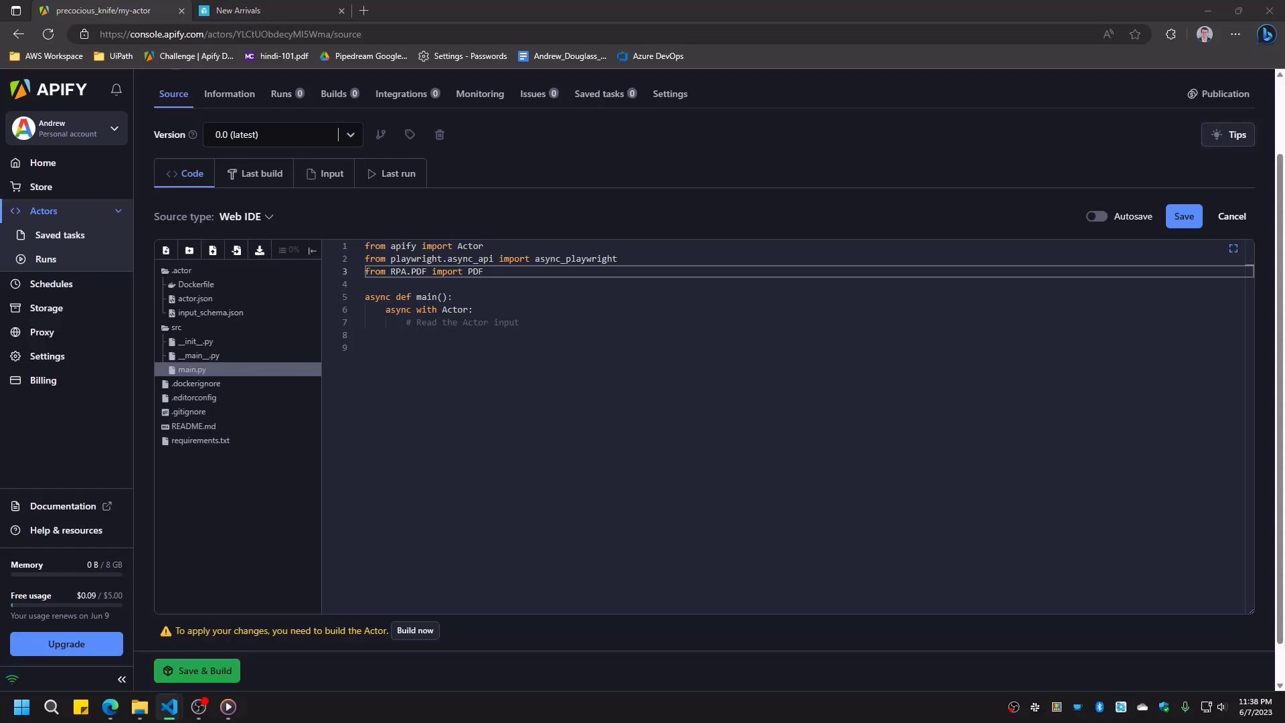
click(517, 284)
text(merged_name = 'merged.pdf')
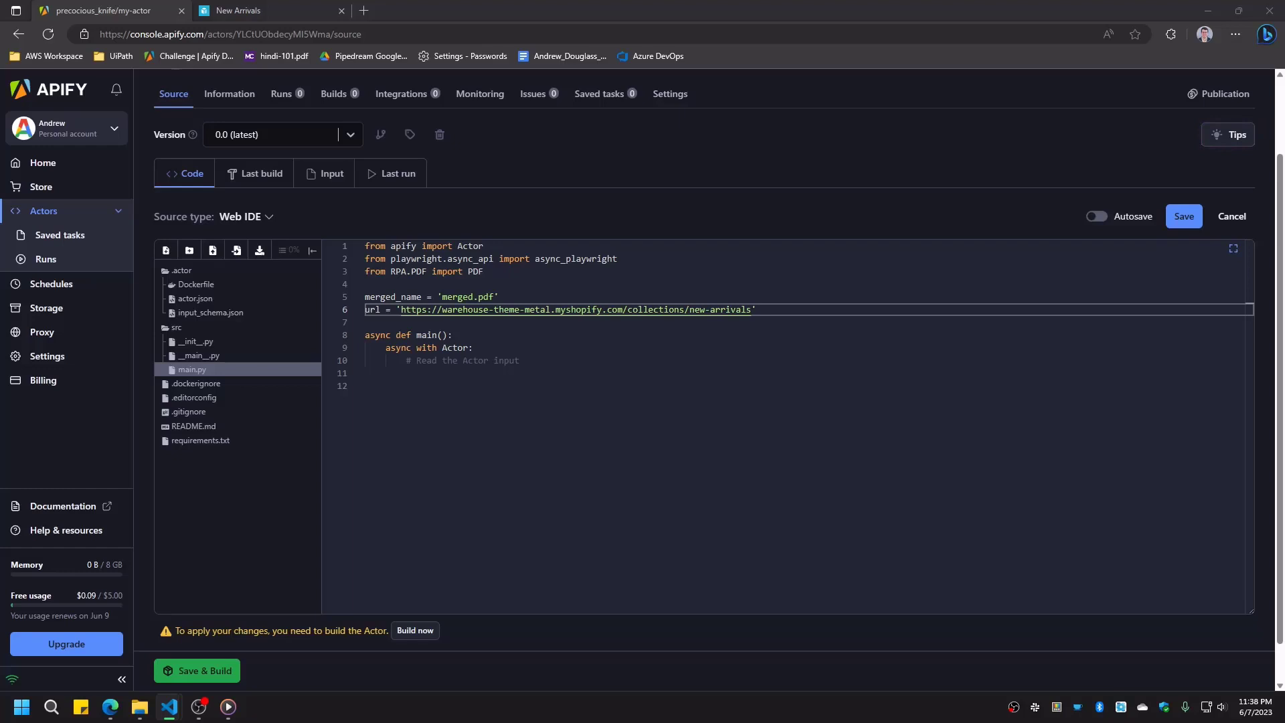
mouse_move(697, 506)
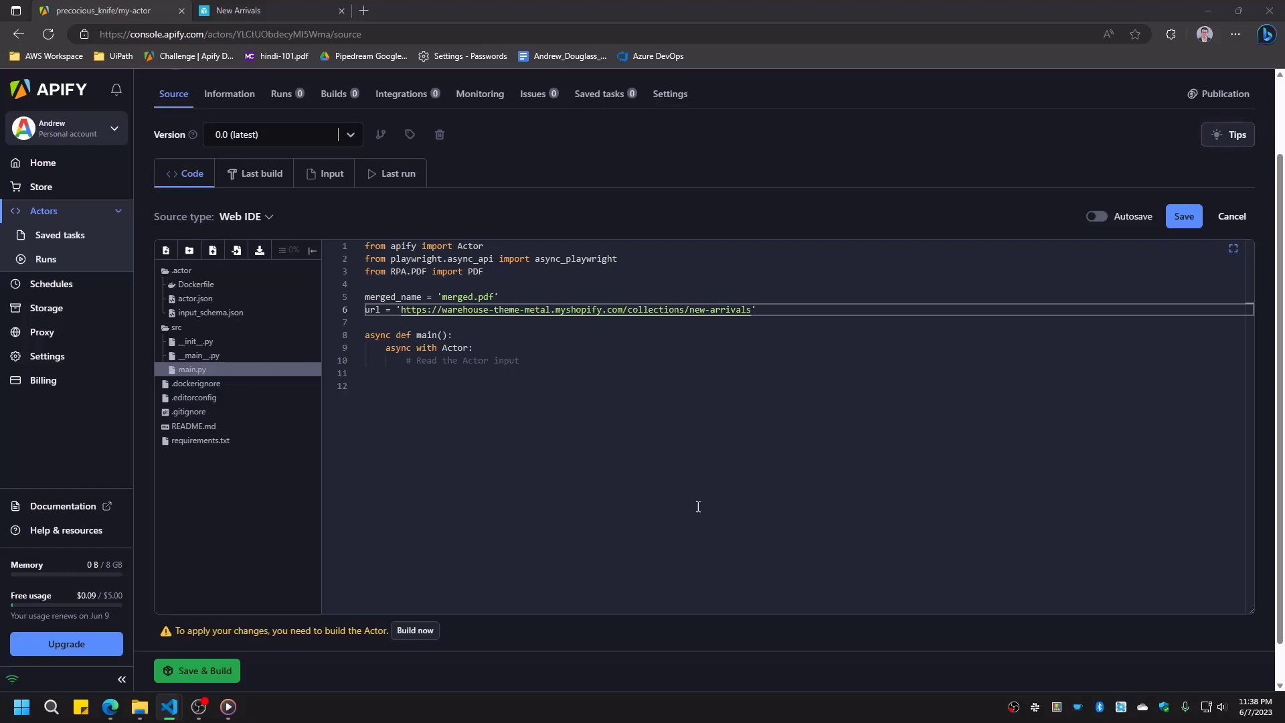
text(, async_playwright() as p:)
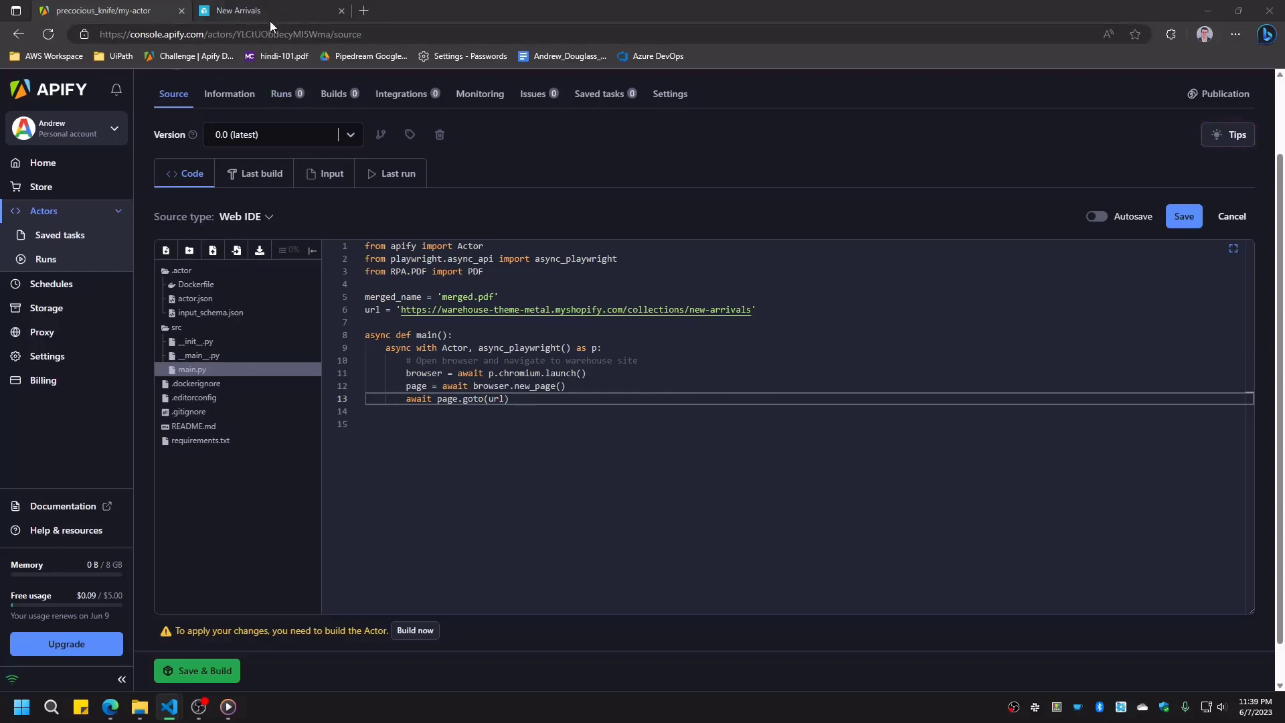
Step: Inspect the store's pagination__page-count markup, then add the page-count and page.pdf loop code to main.py
click(250, 11)
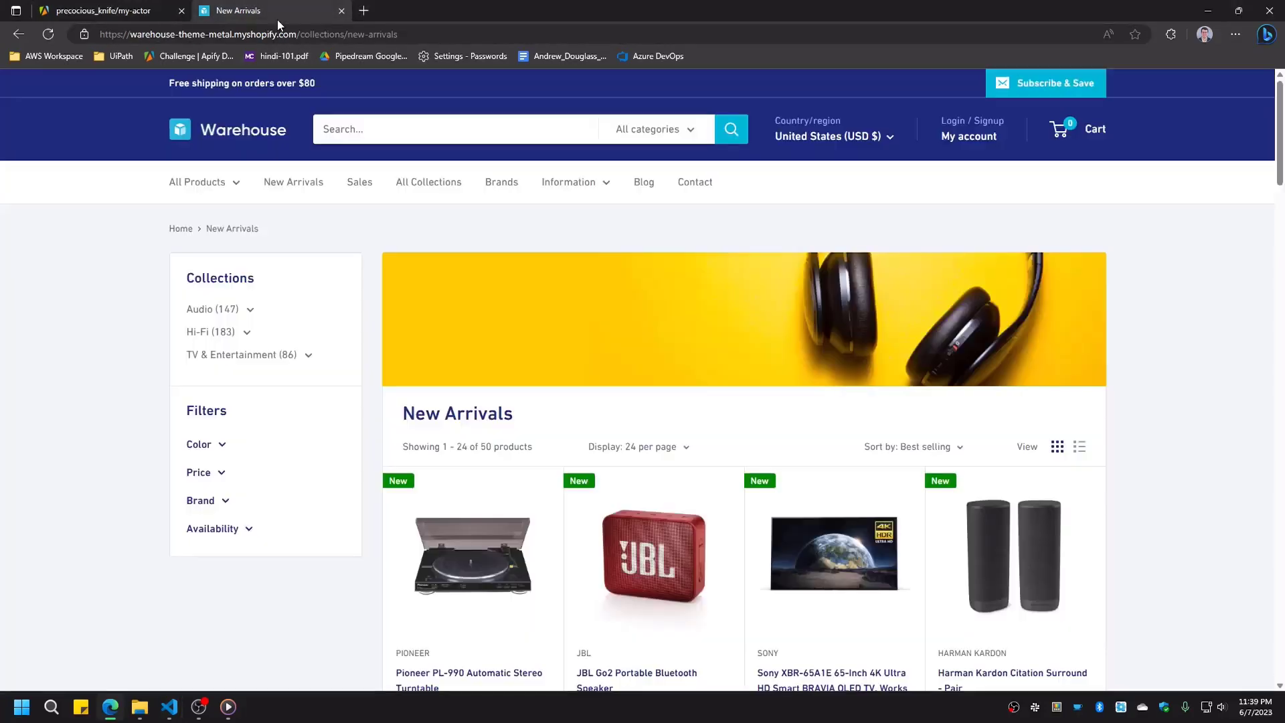
scroll(down, 3)
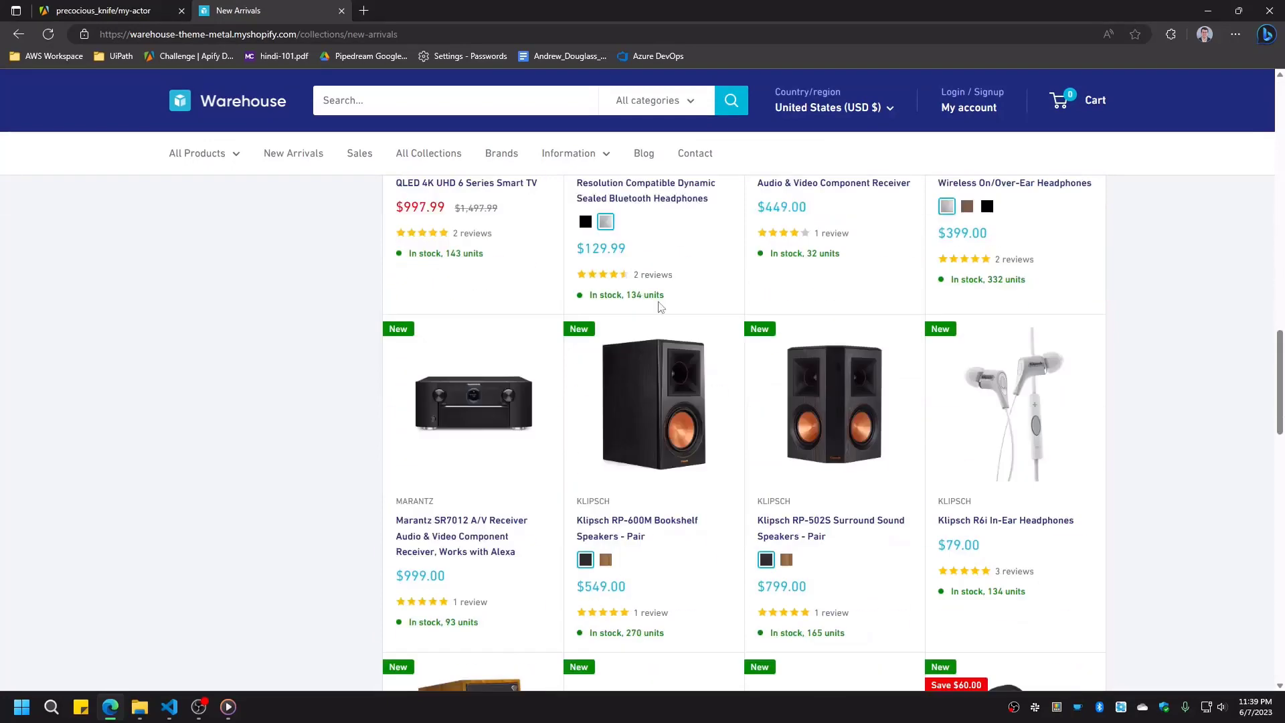
right_click(766, 284)
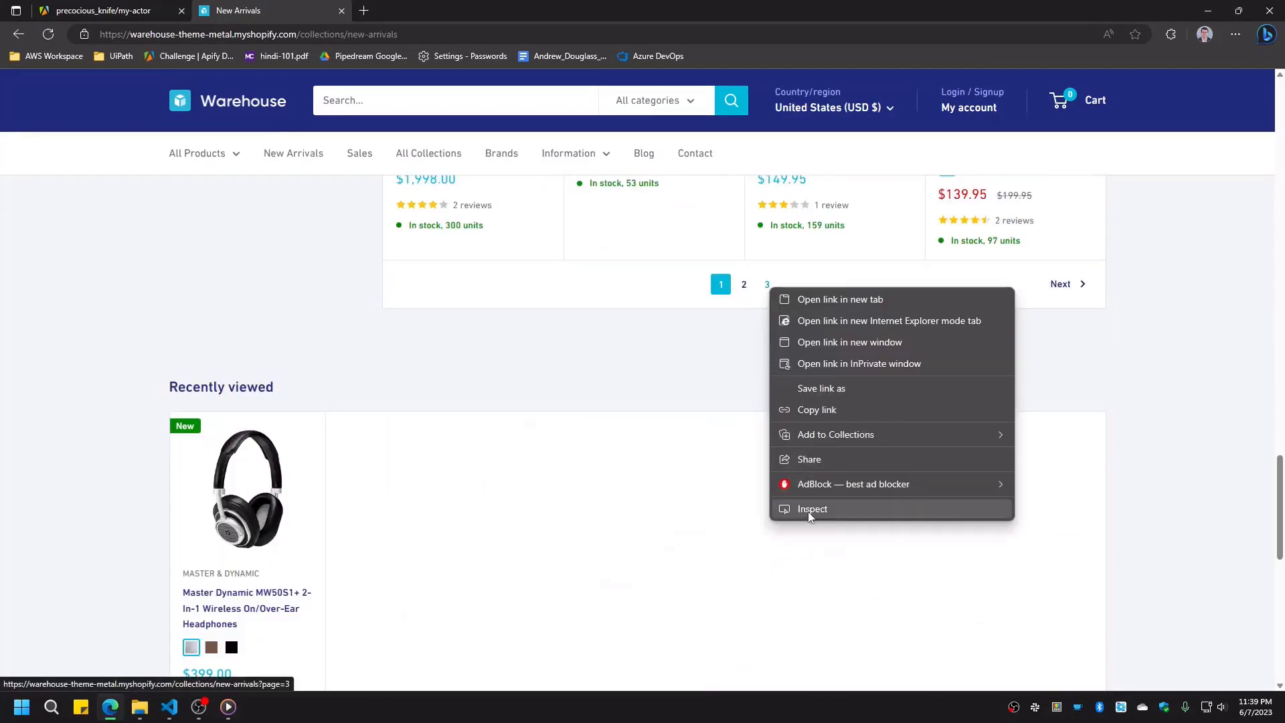
click(811, 509)
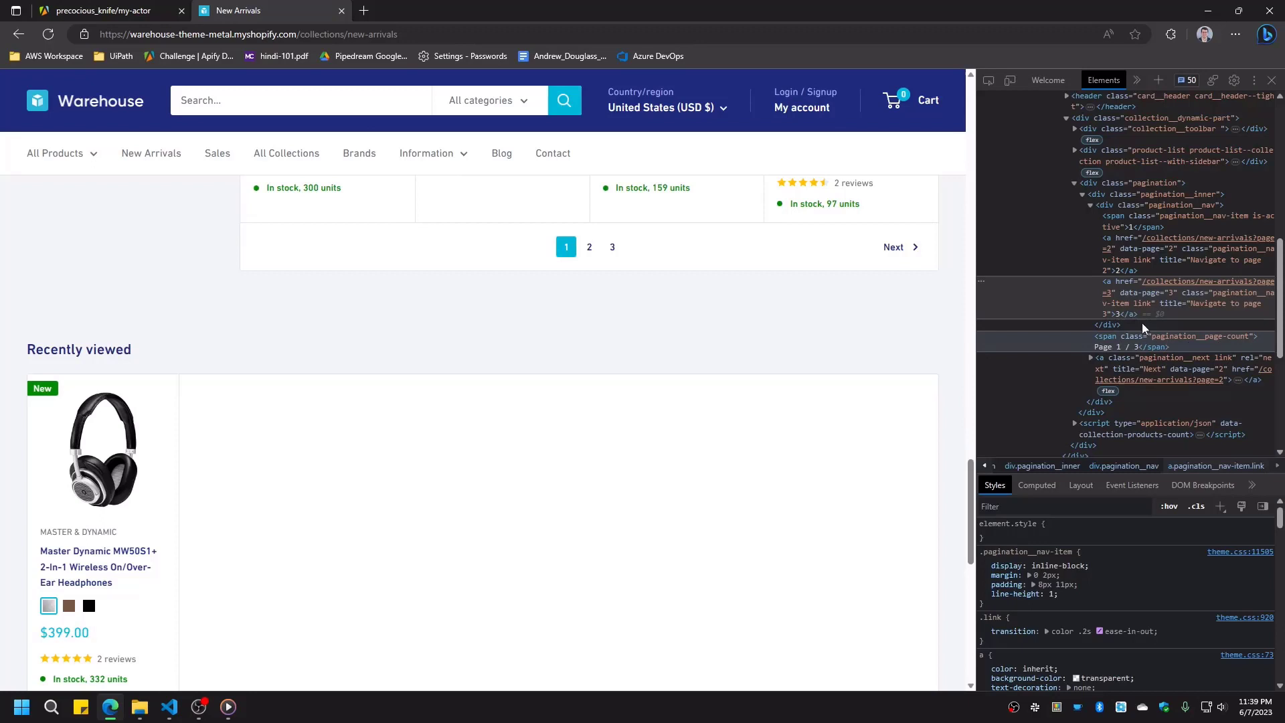
click(98, 9)
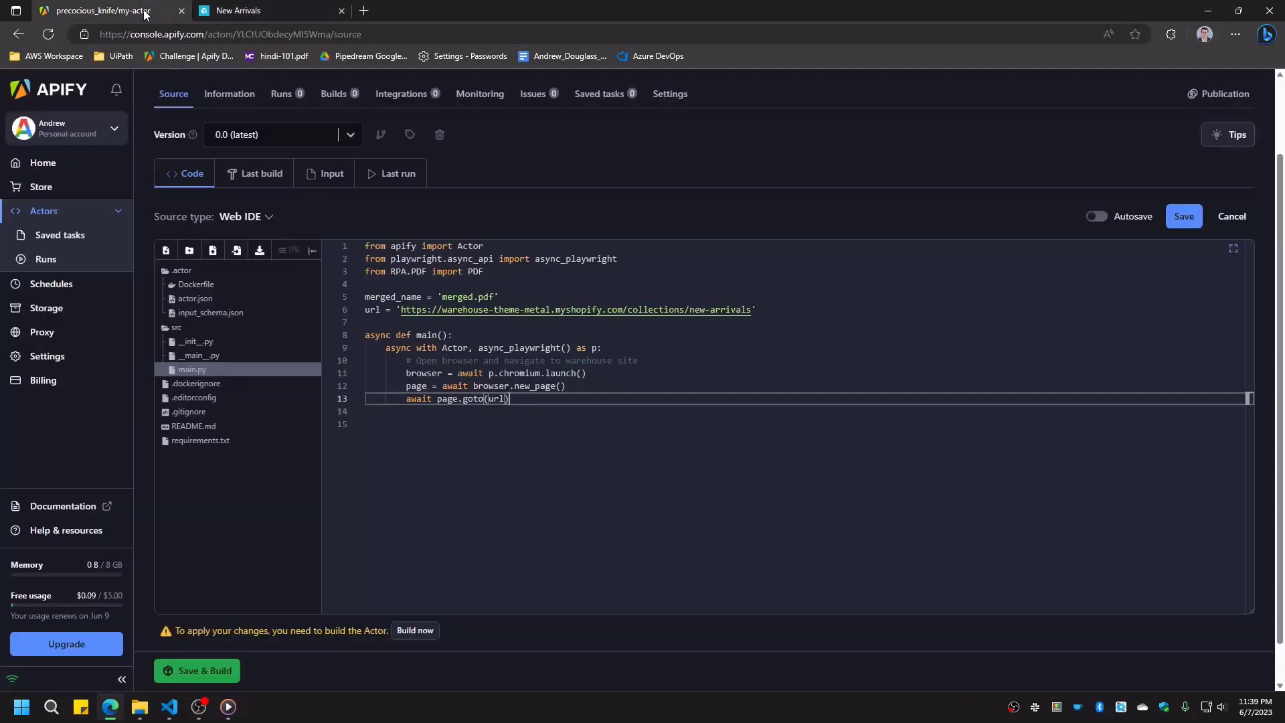
key(enter)
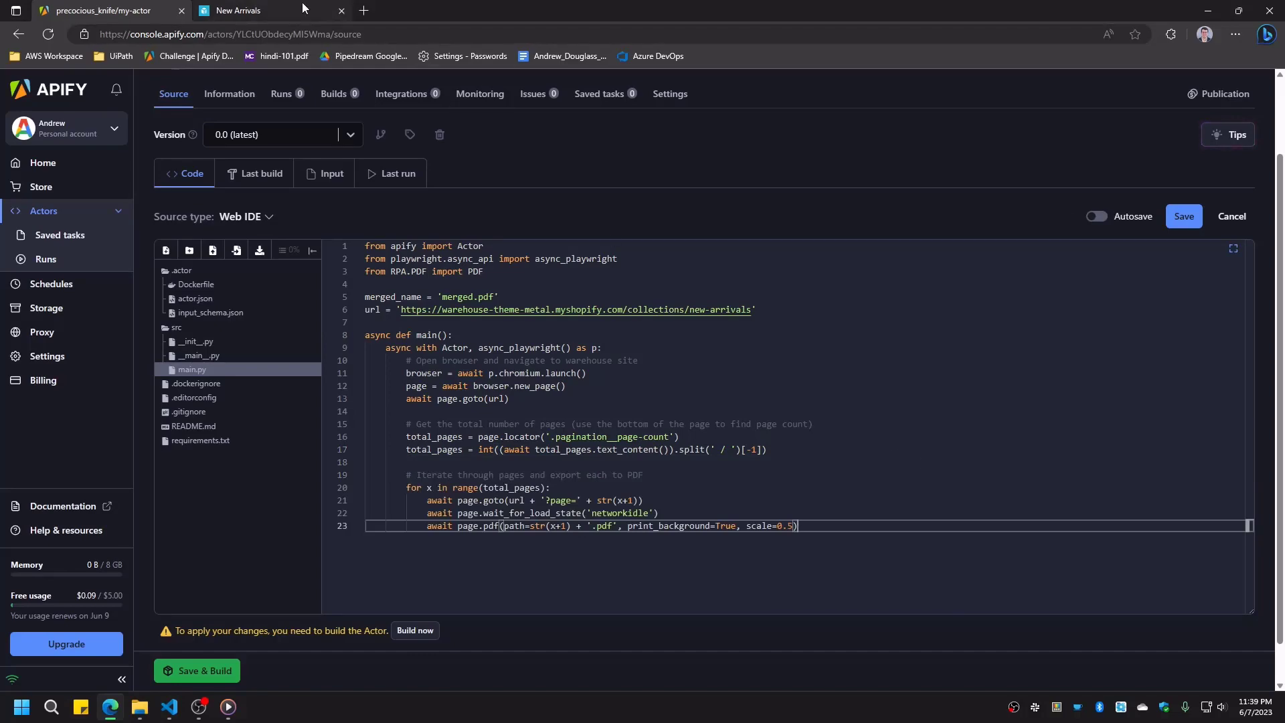
Step: Close DevTools and confirm ?page=3 loads the last New Arrivals page with products 49–50
click(240, 10)
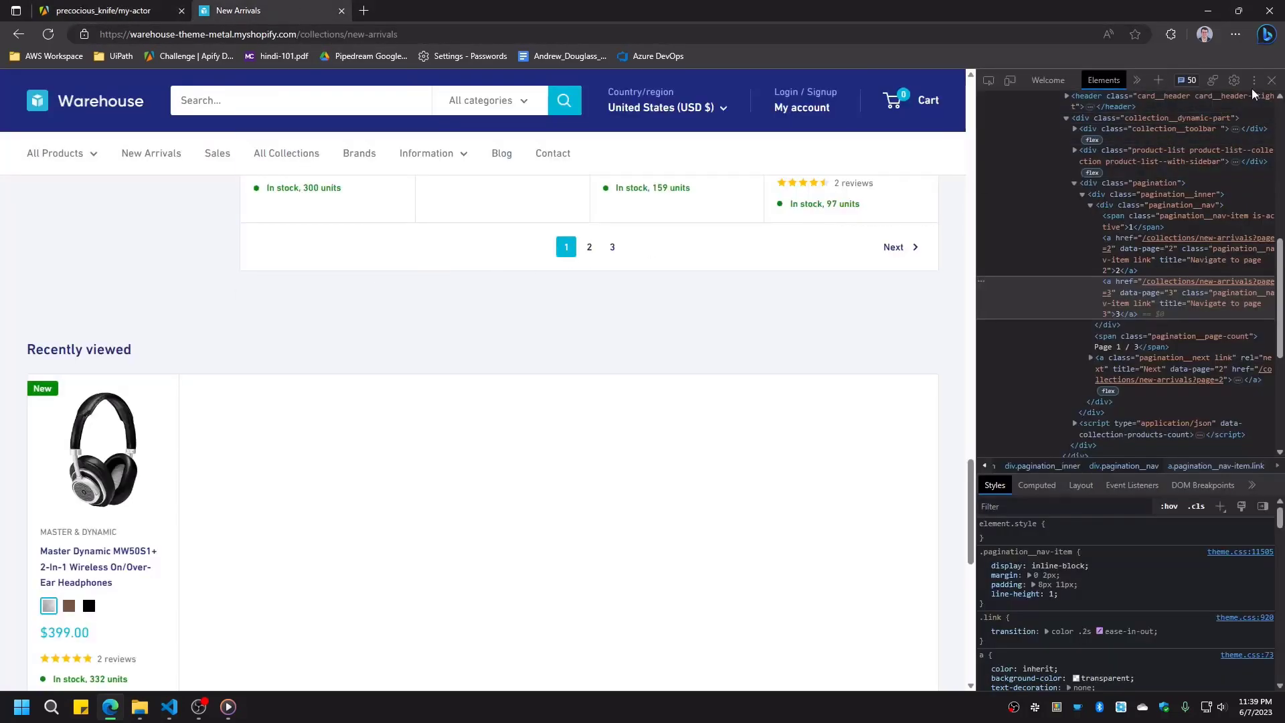
click(1272, 81)
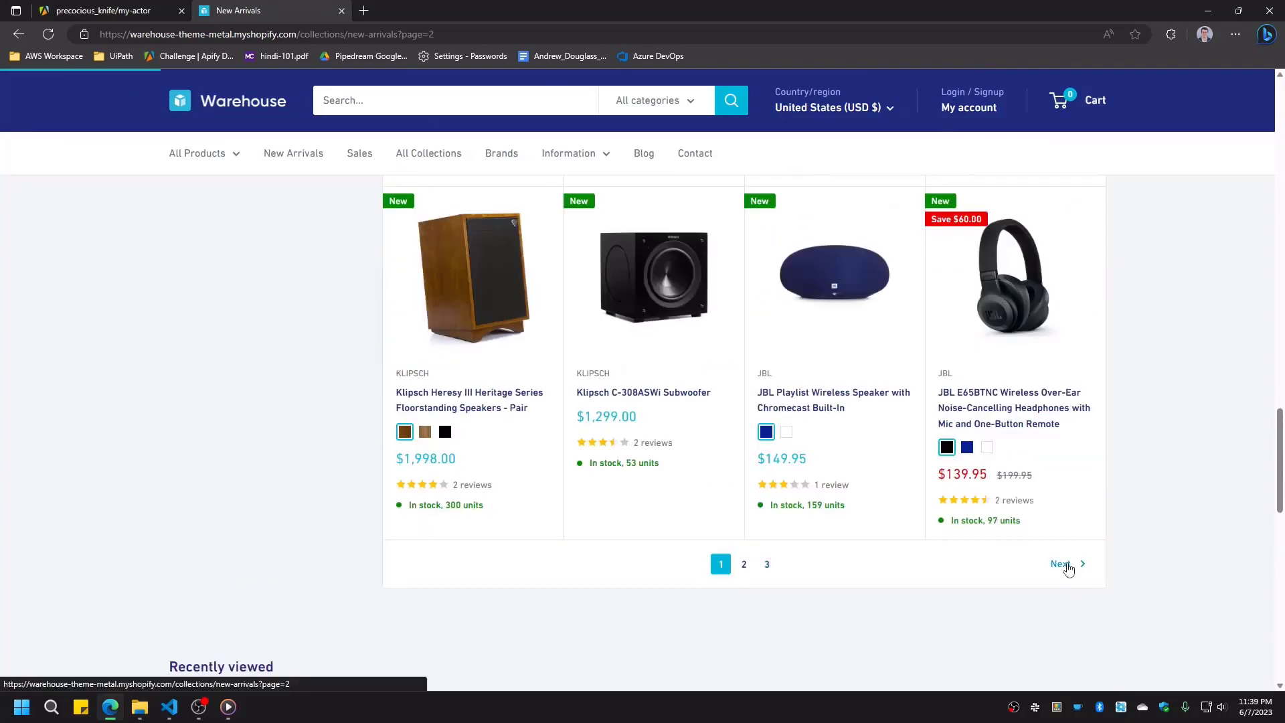
click(1060, 564)
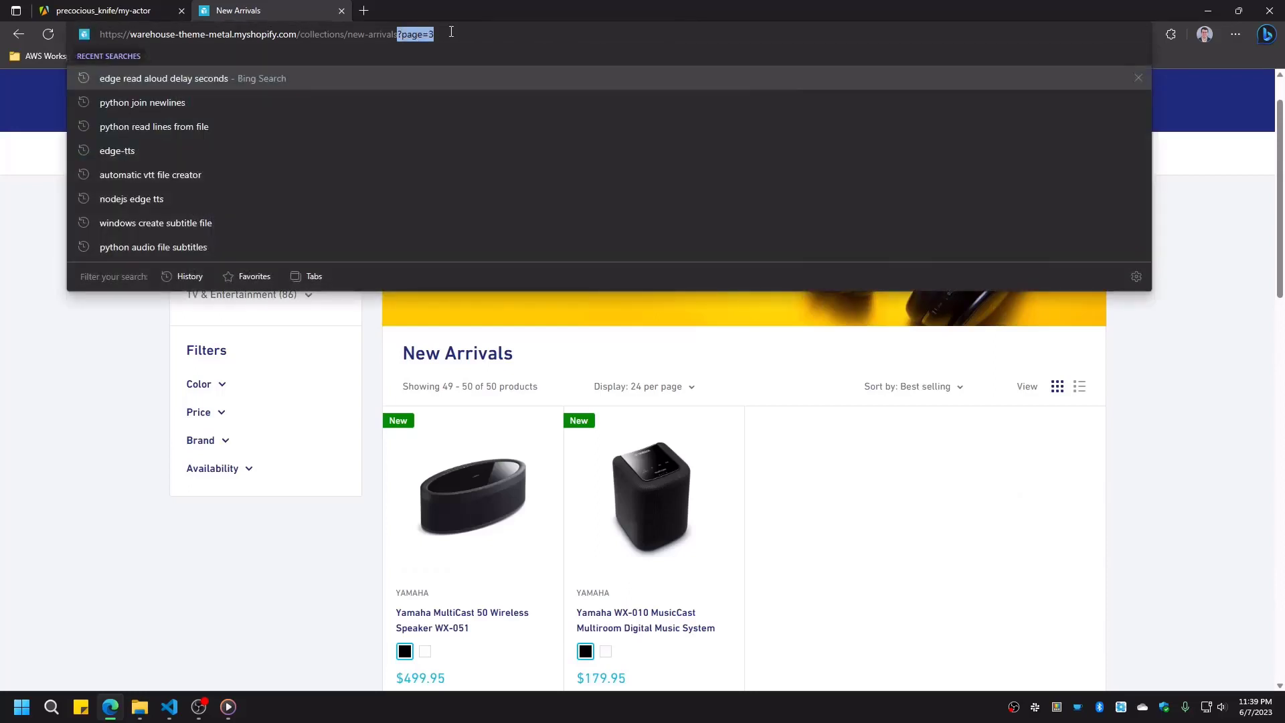
mouse_move(104, 333)
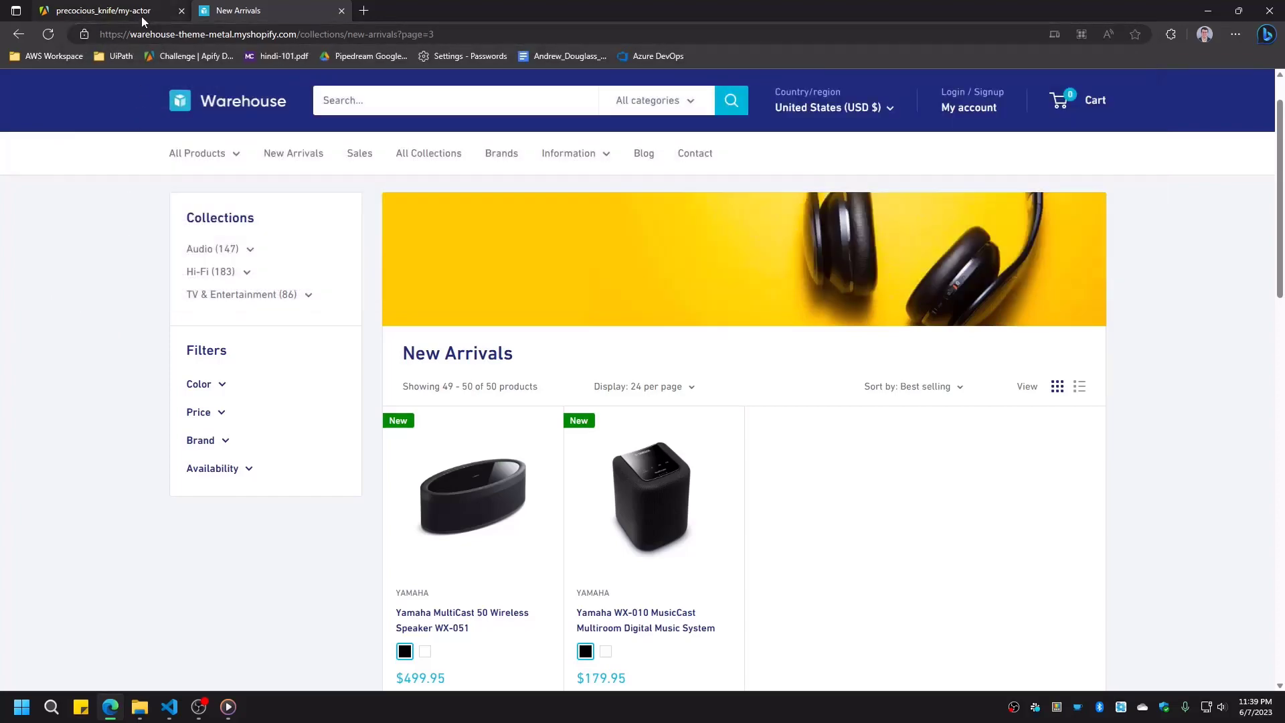
click(102, 10)
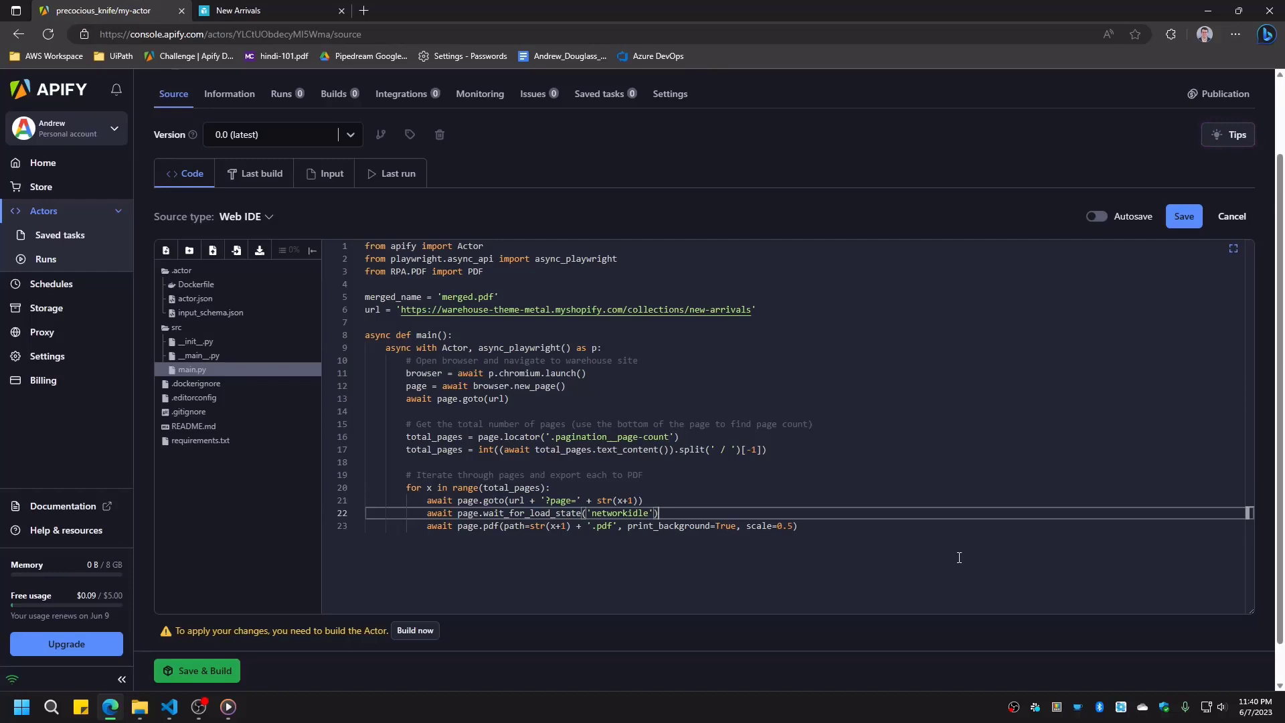
mouse_move(667, 541)
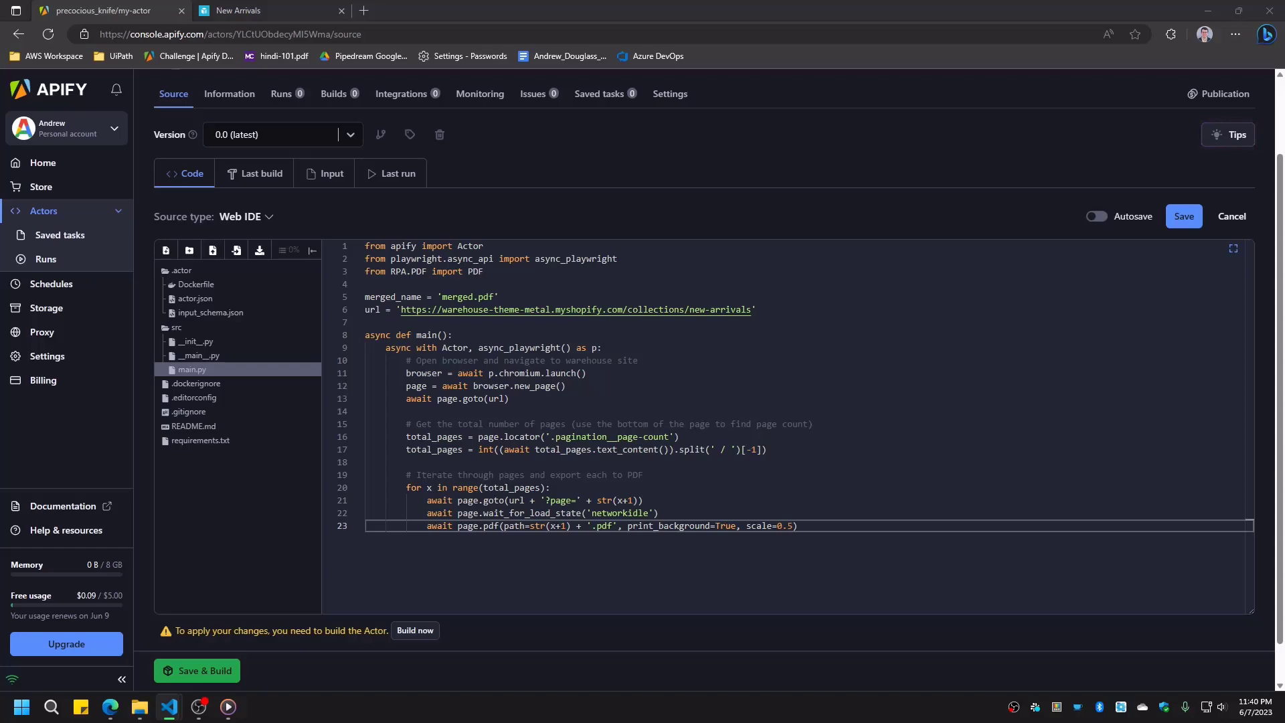
mouse_move(1103, 444)
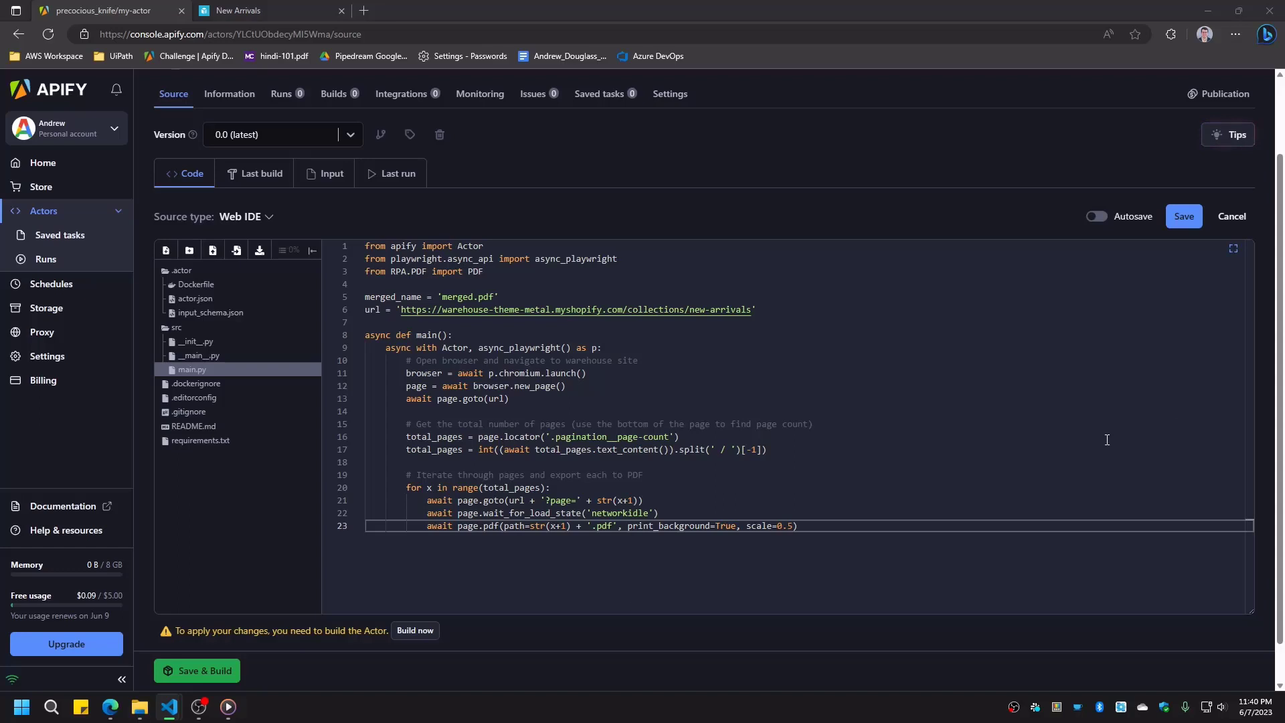
mouse_move(941, 524)
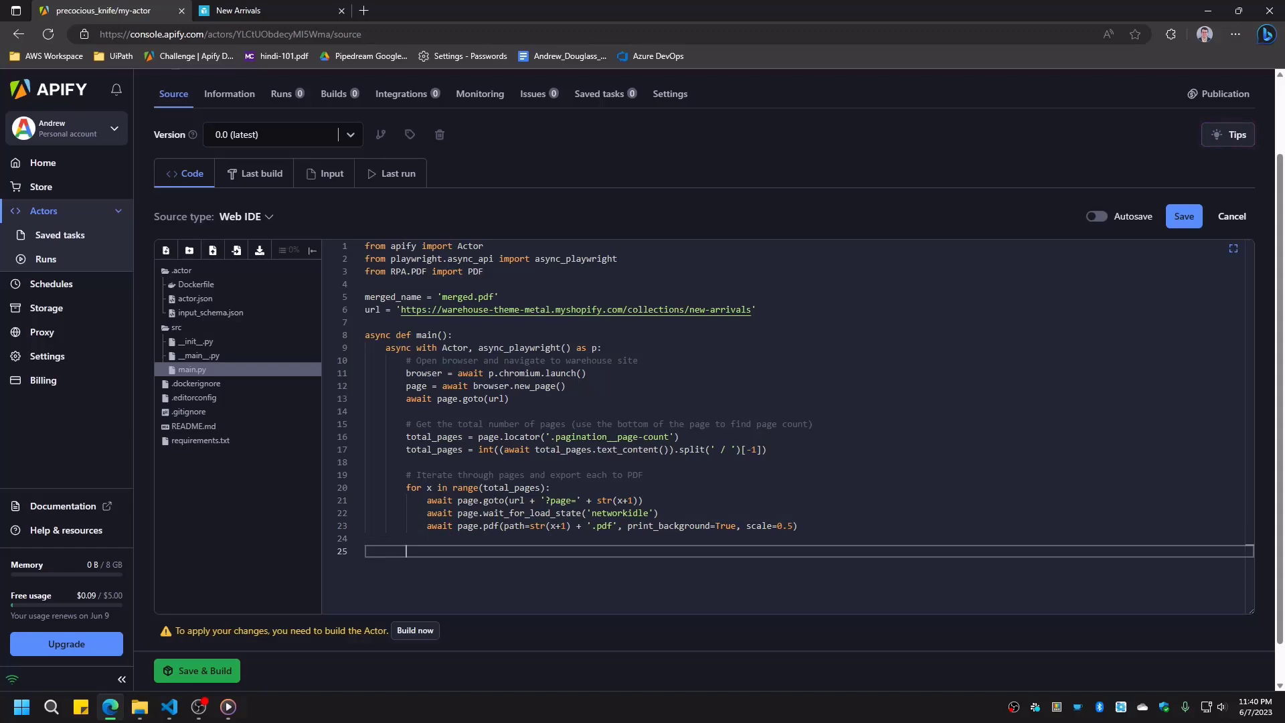
text(# Merge PDFs into one combined file)
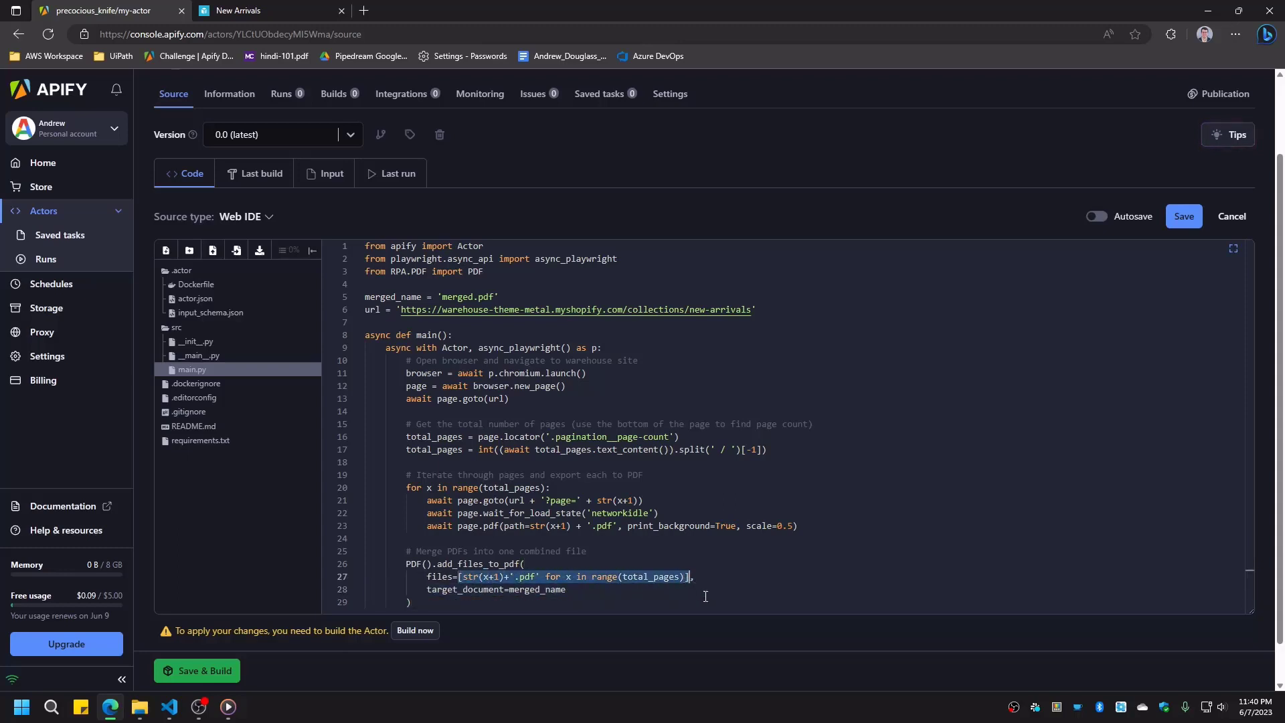
click(410, 603)
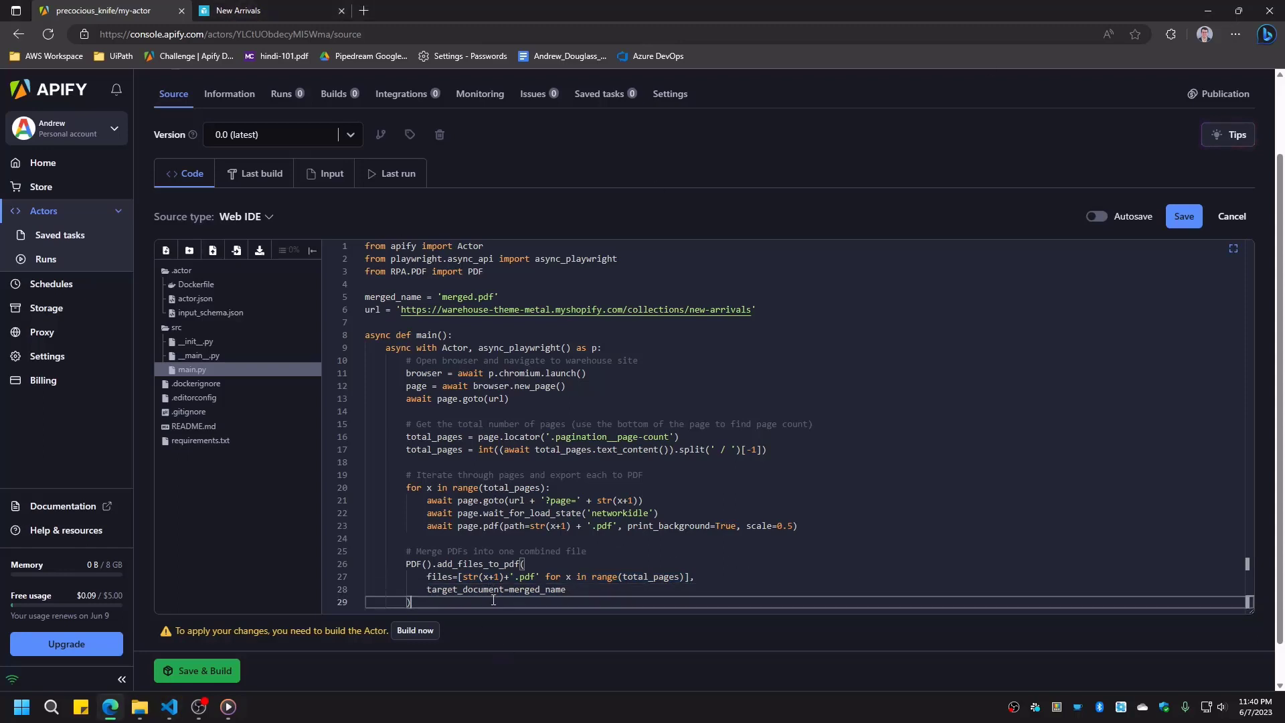
scroll(down, 3)
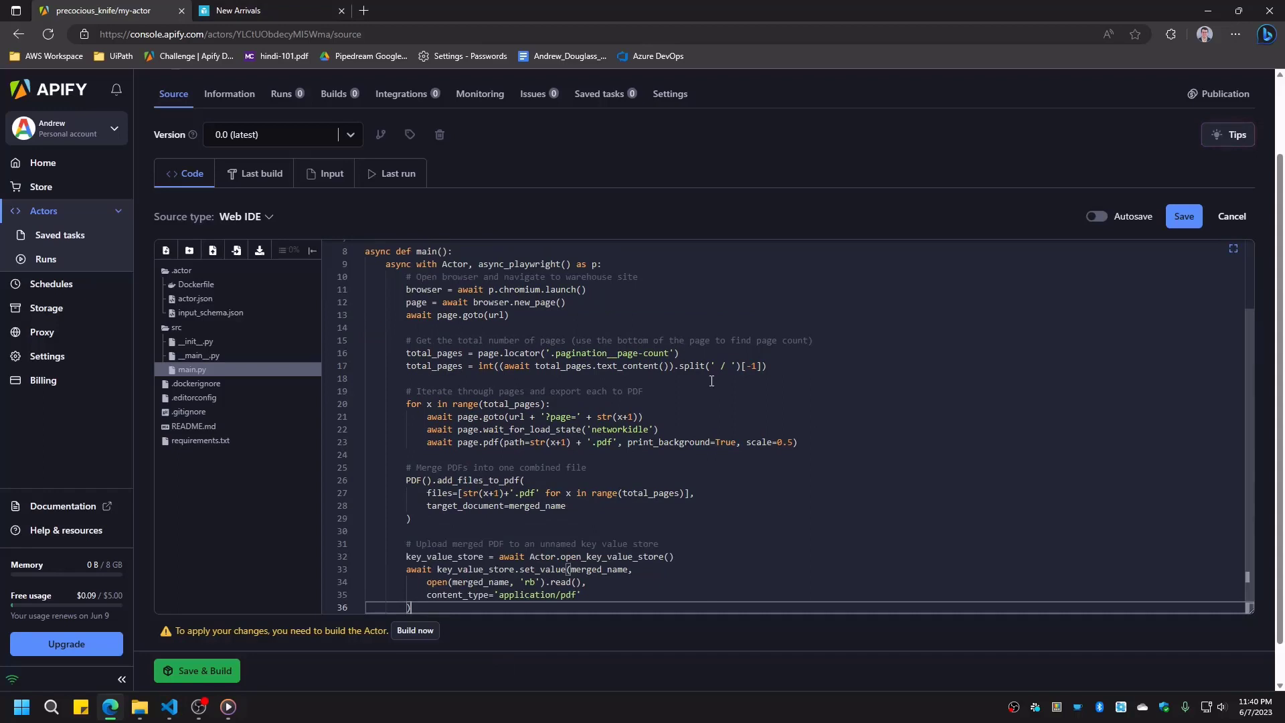
mouse_move(641, 439)
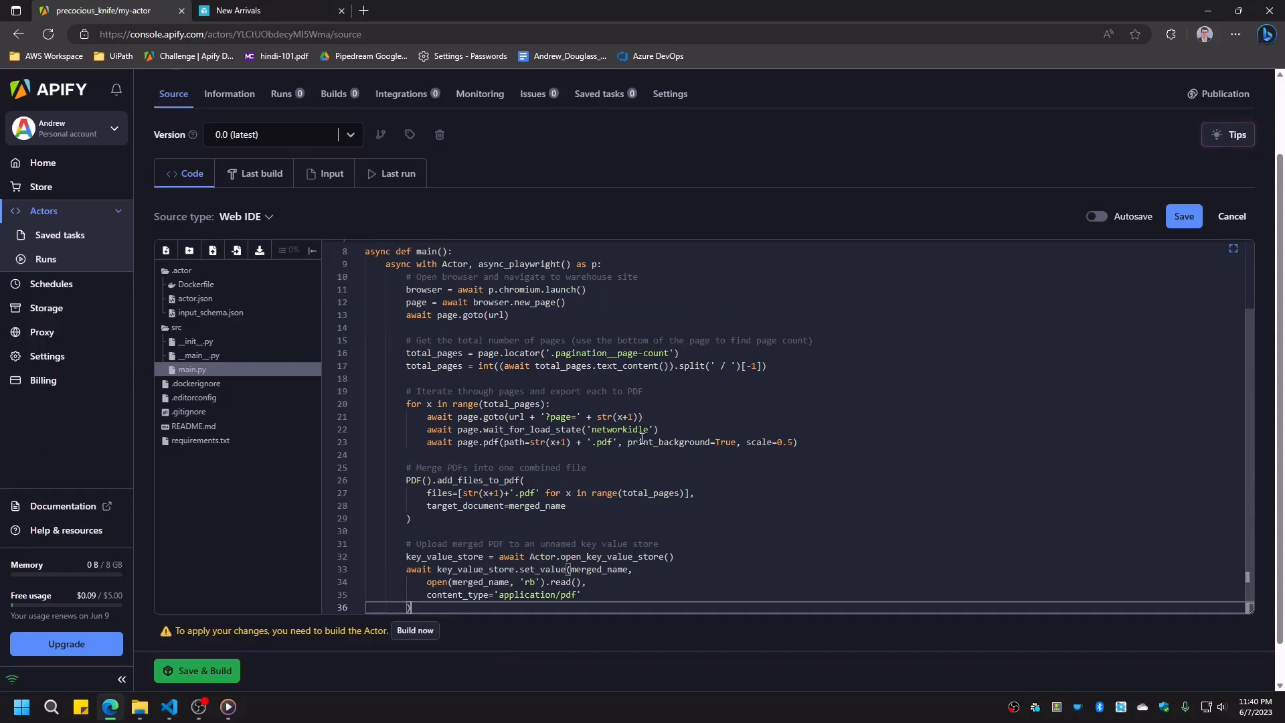
mouse_move(744, 214)
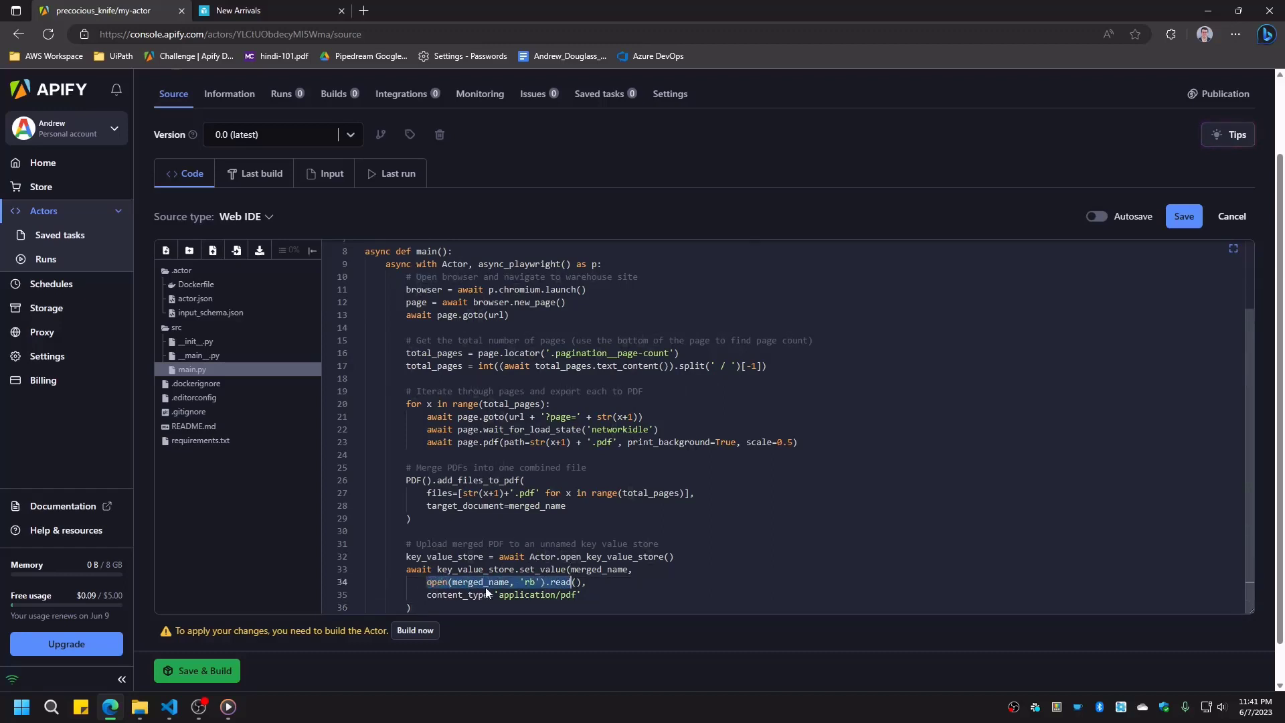
click(549, 582)
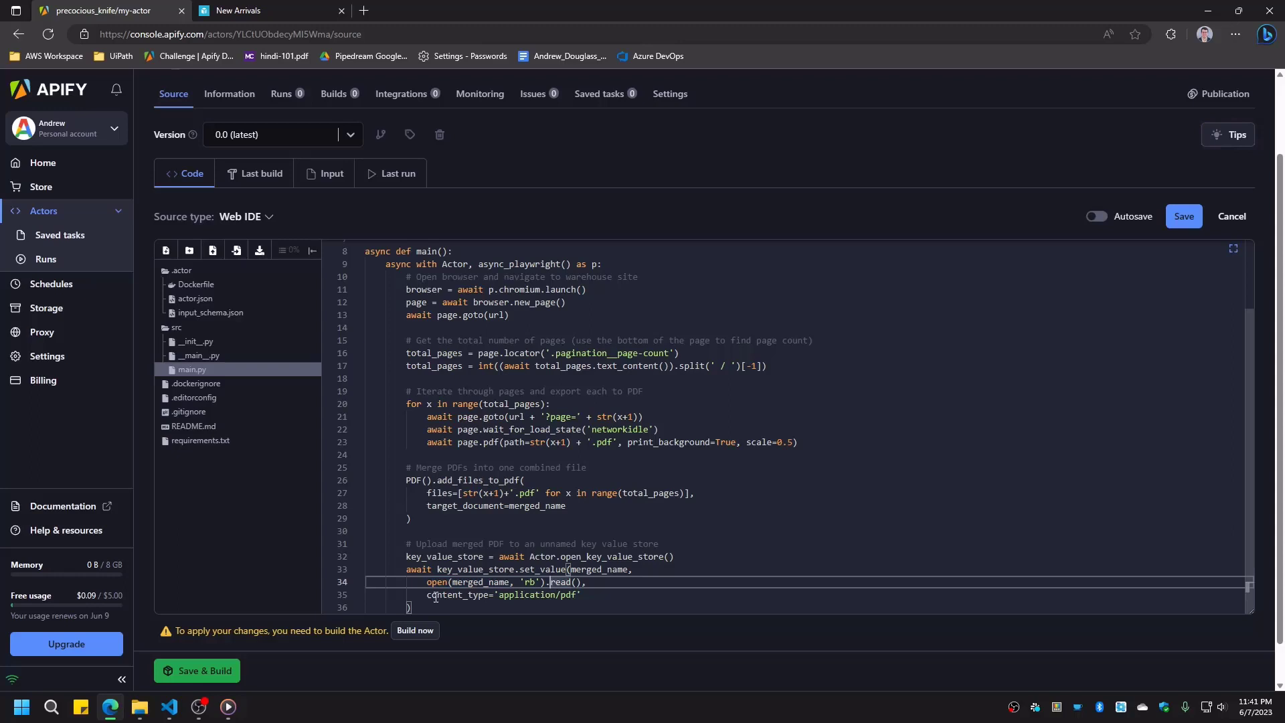
Step: Build and run the actor, then view merged.pdf (14 pages) from the run's key-value store
click(398, 266)
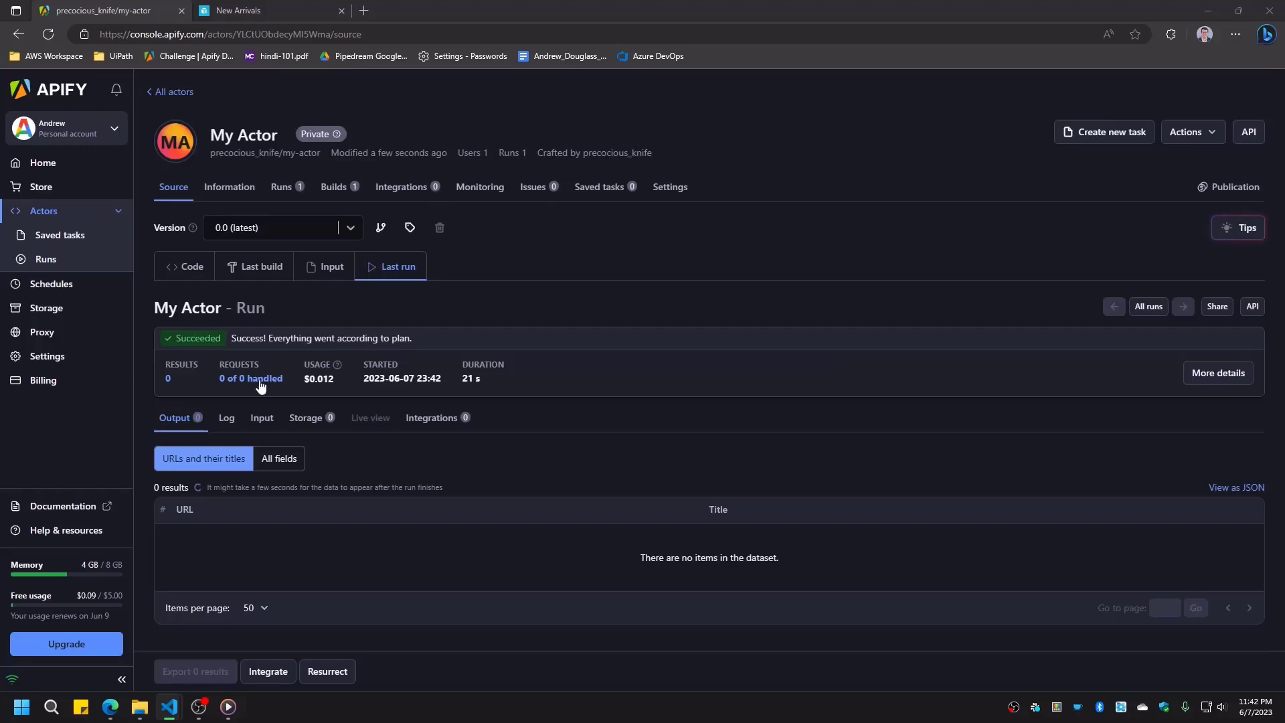
click(304, 418)
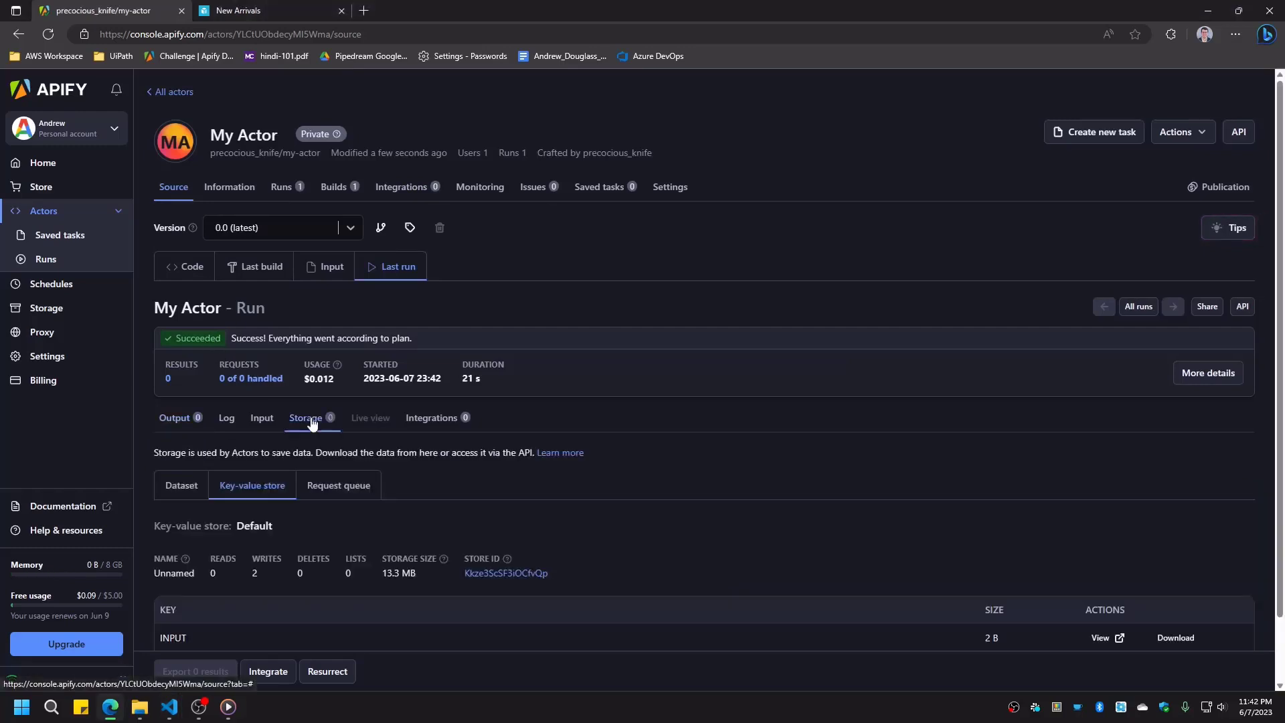
scroll(down, 3)
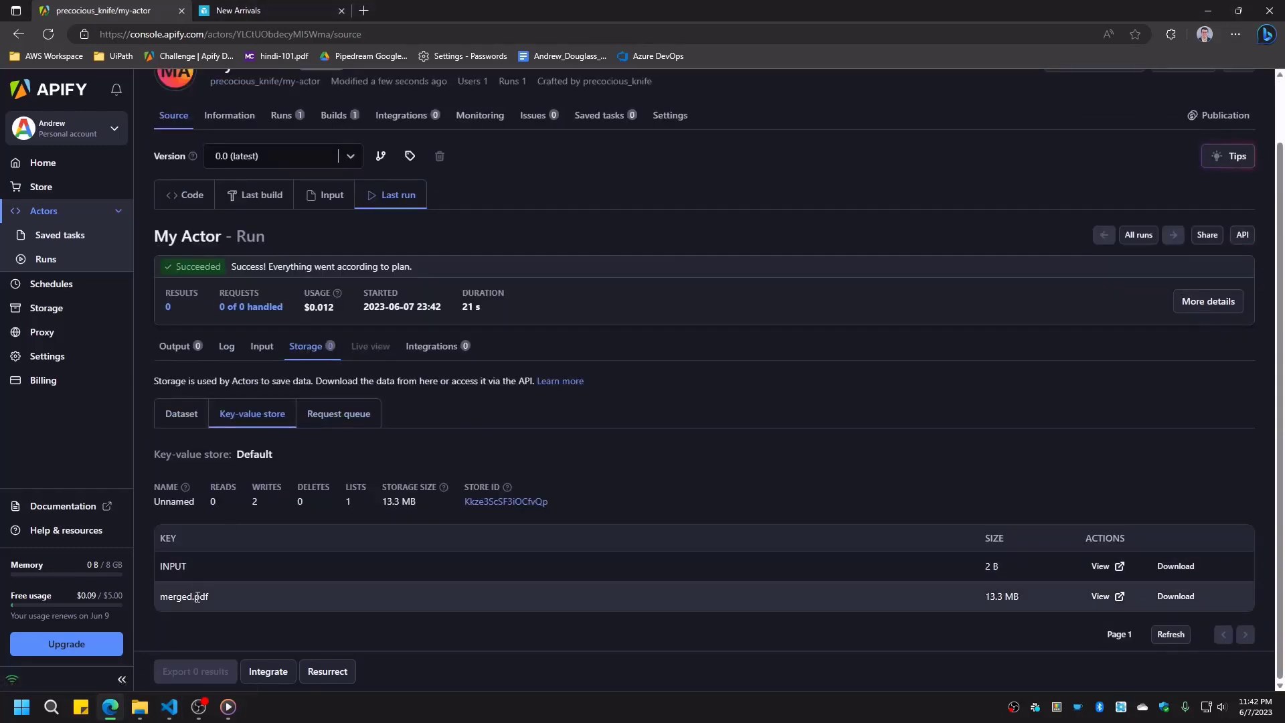
click(1102, 596)
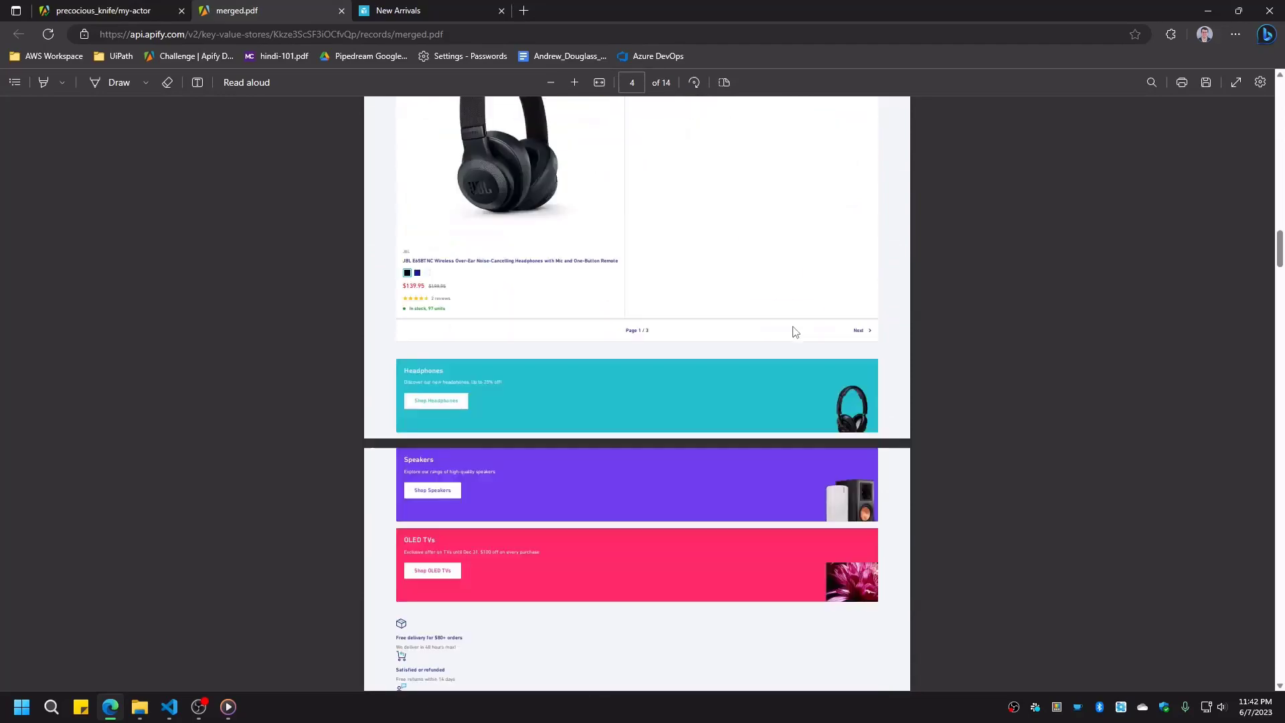
scroll(down, 3)
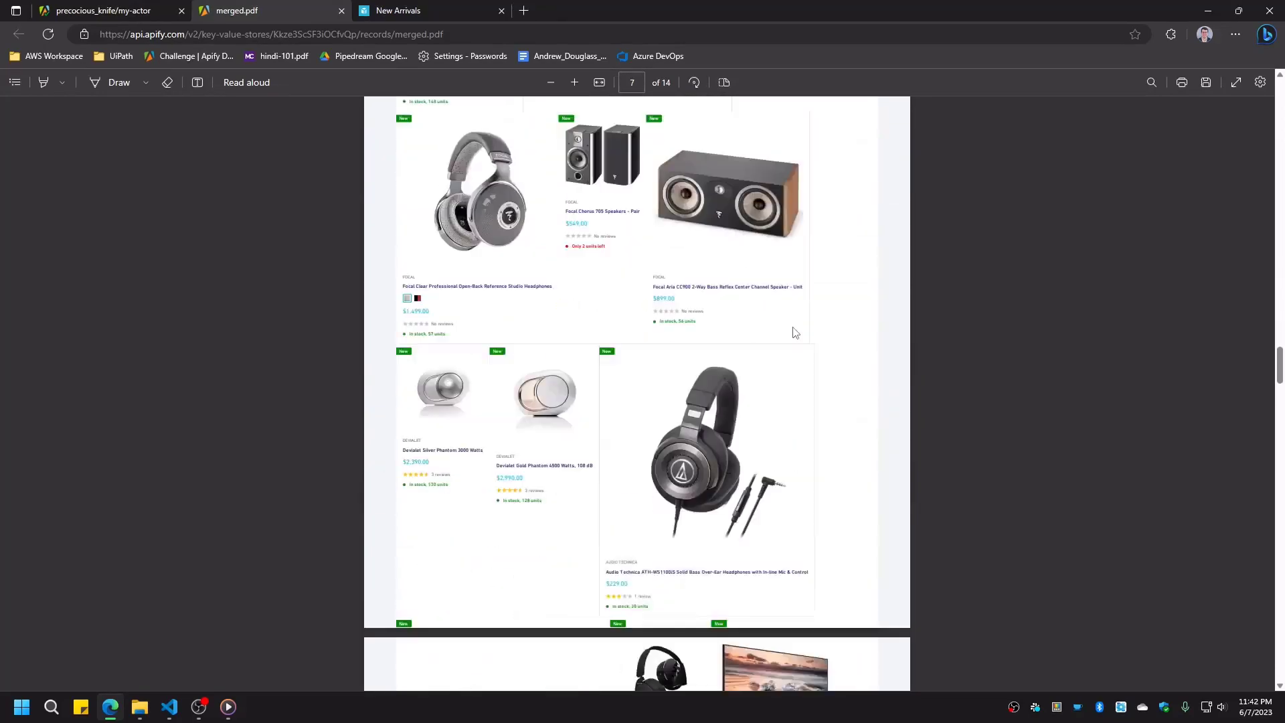
scroll(down, 3)
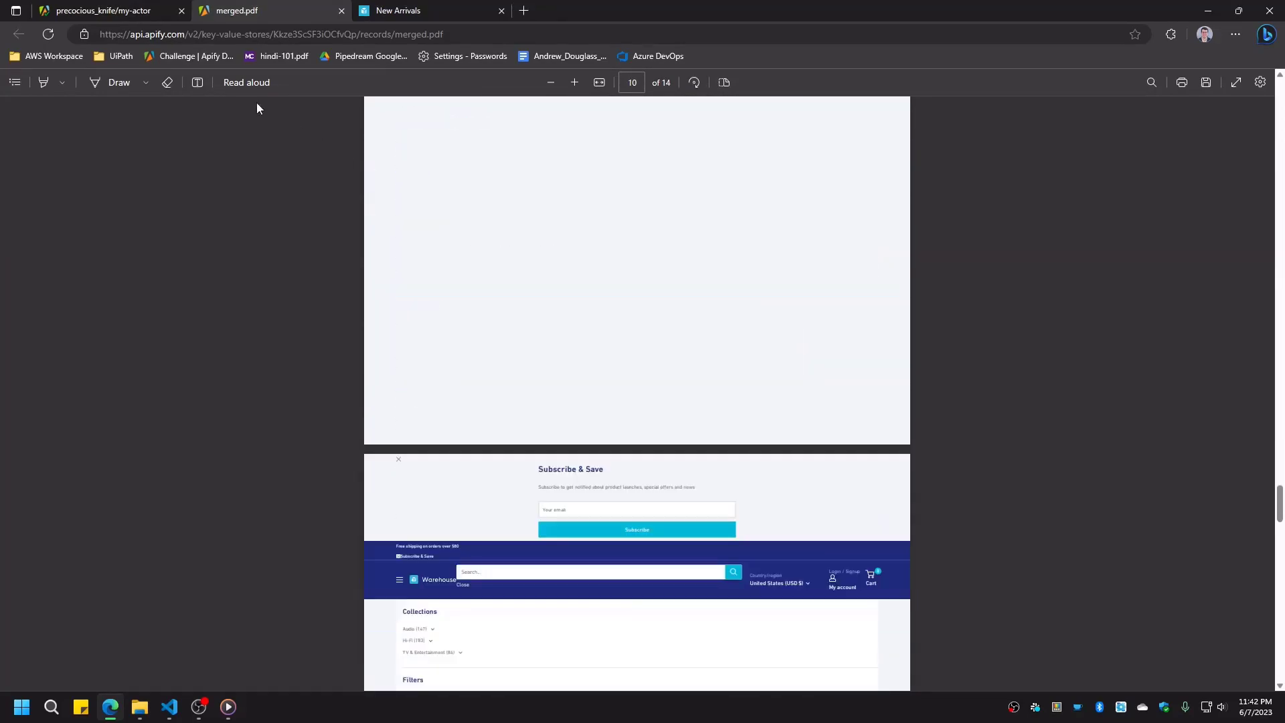
Step: Create a Daily schedule in Schedules and add My Actor to it
click(103, 10)
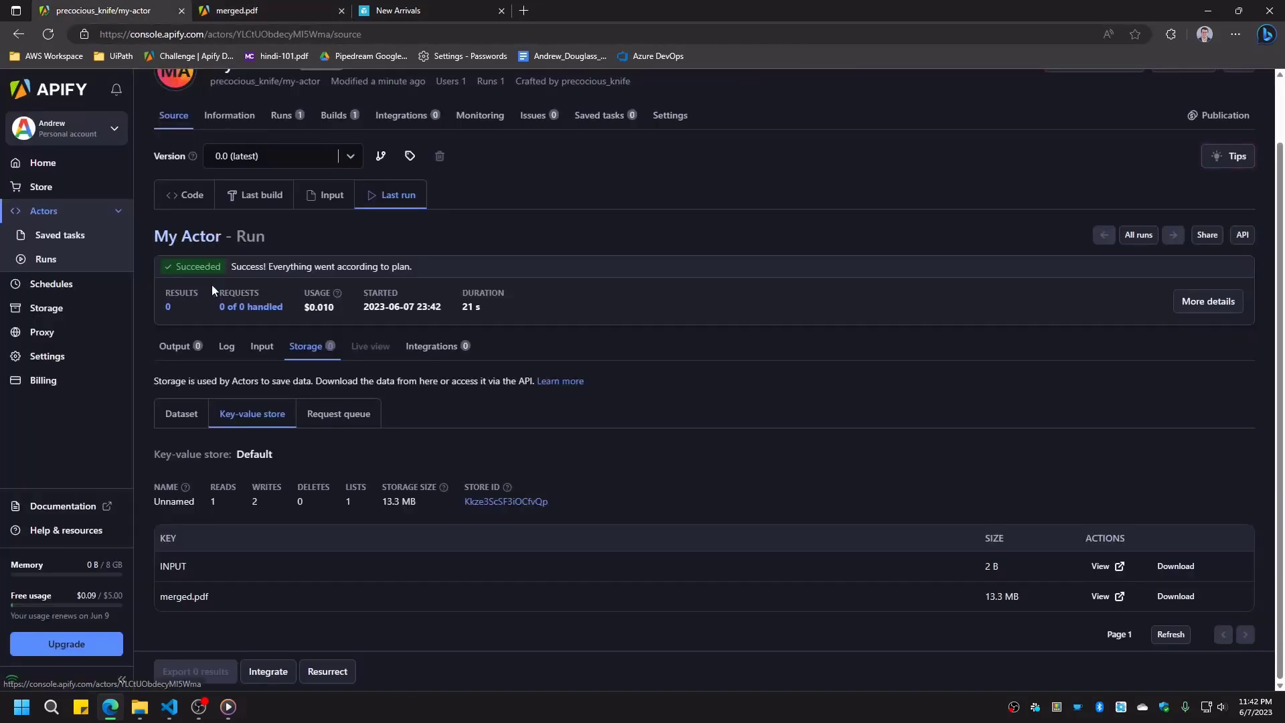
mouse_move(51, 284)
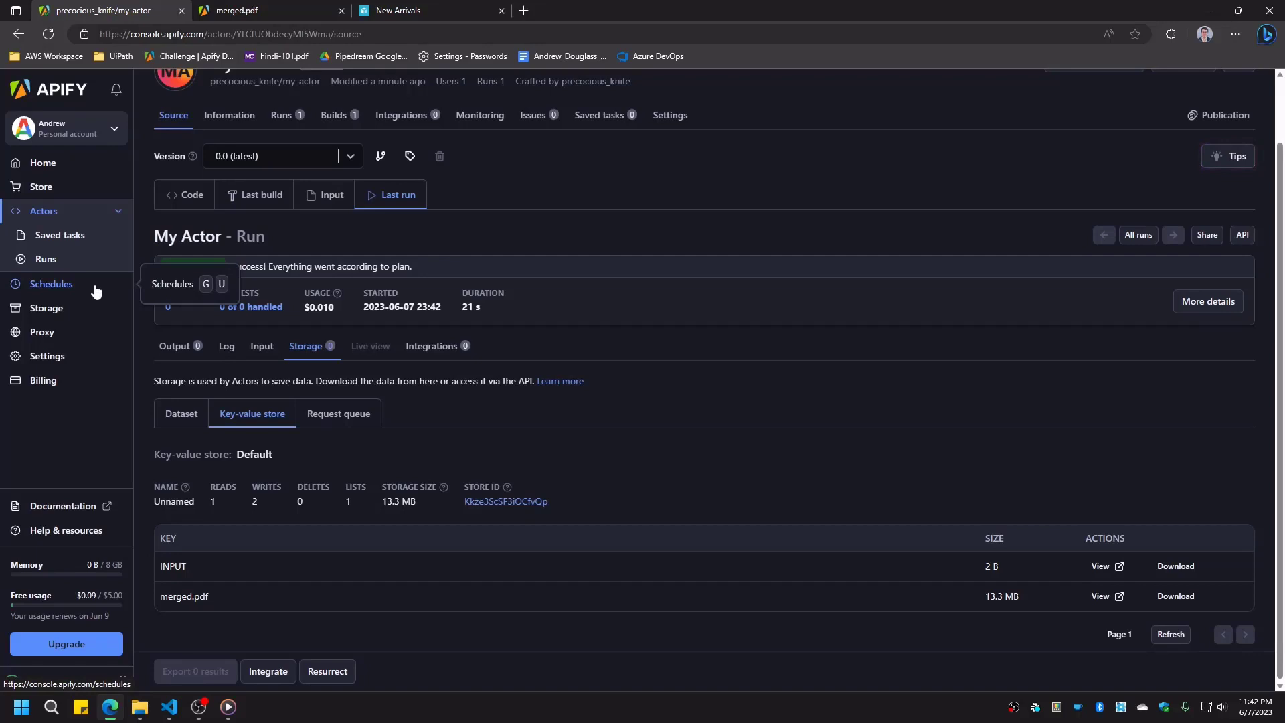
click(51, 284)
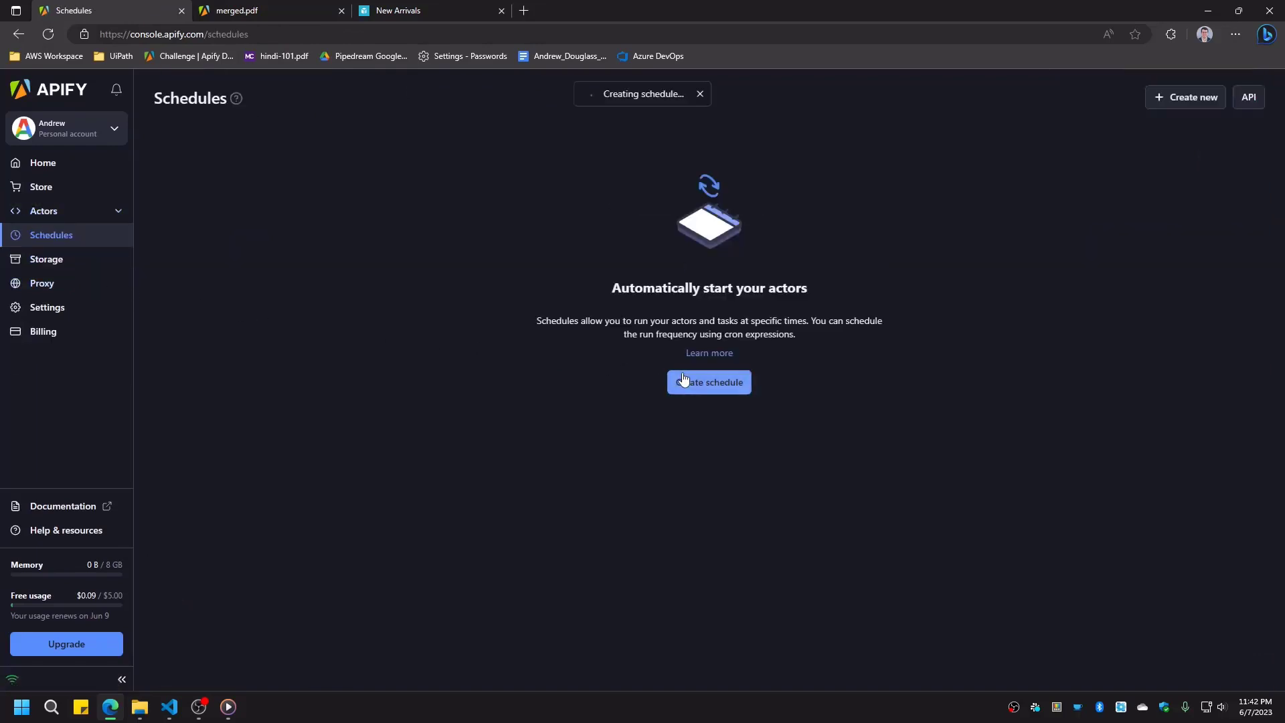
click(709, 381)
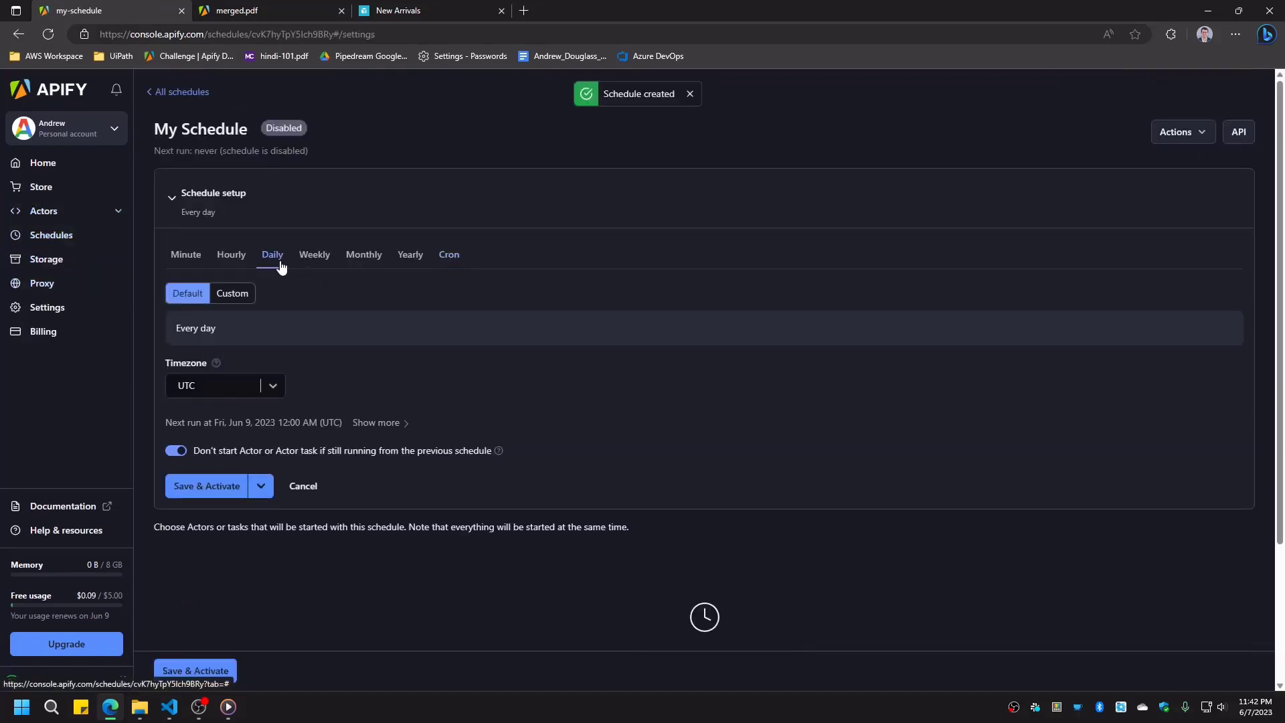
mouse_move(293, 220)
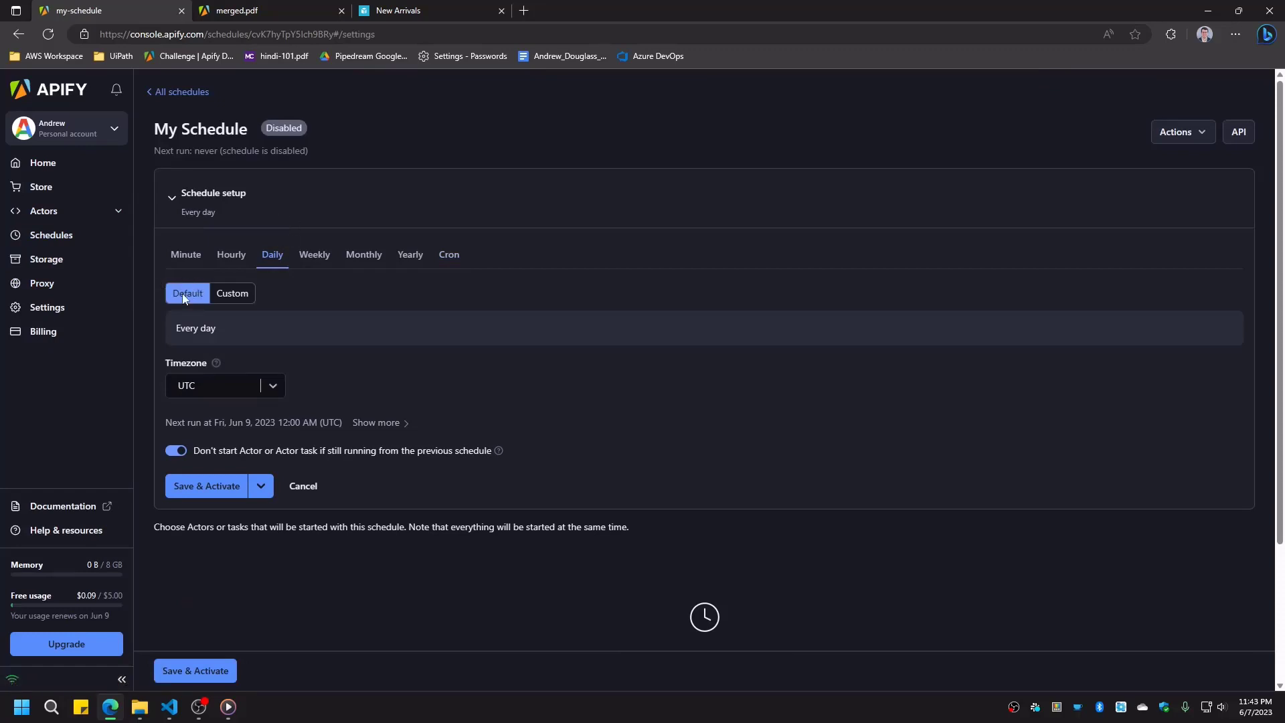
mouse_move(599, 585)
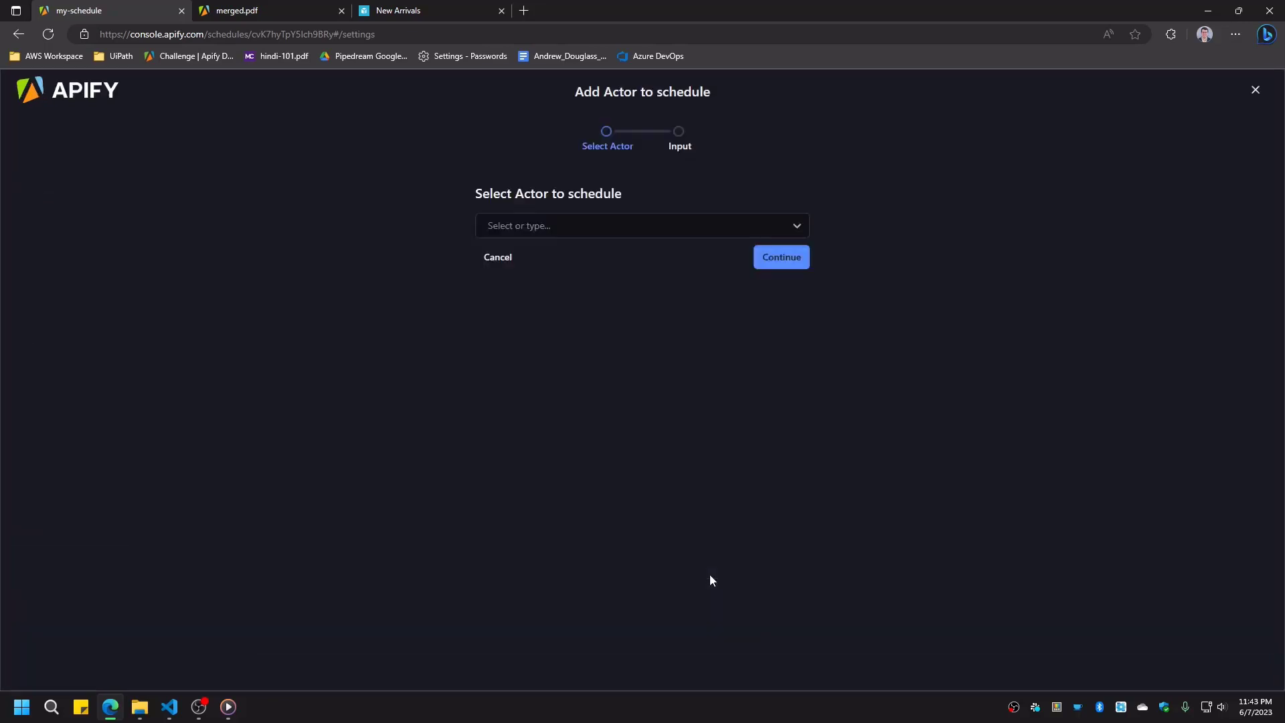
click(641, 225)
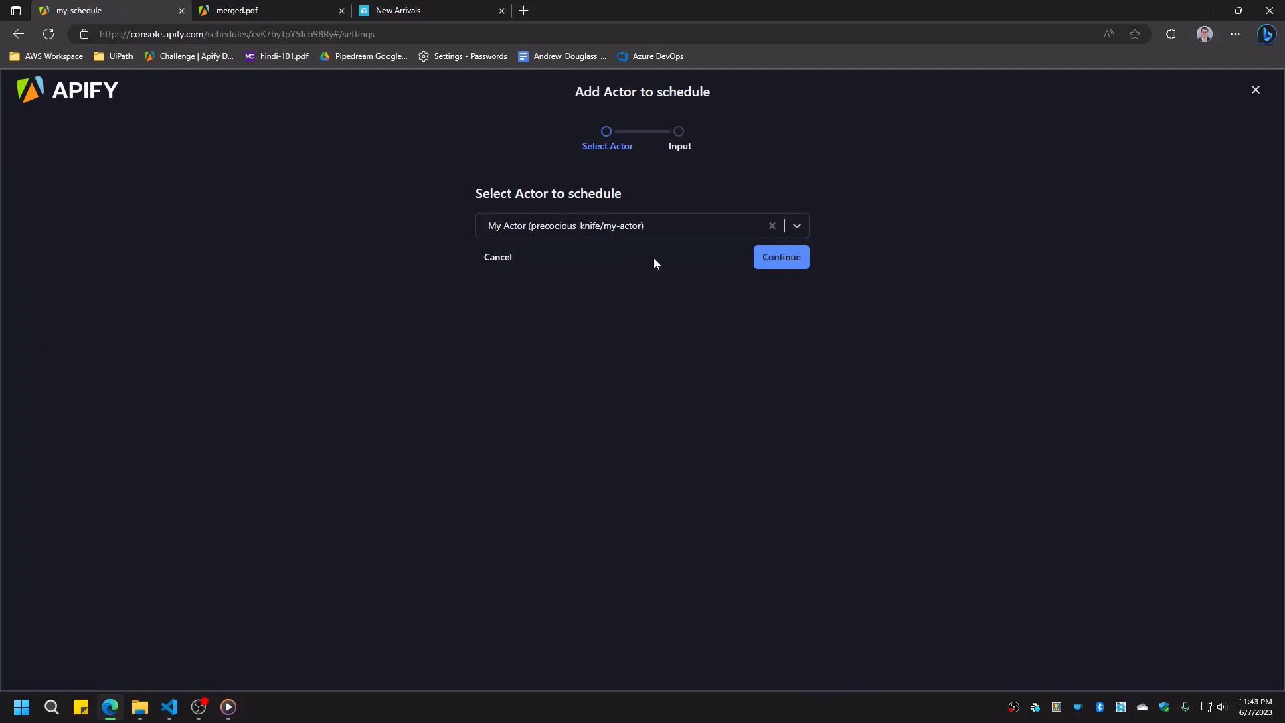
click(780, 257)
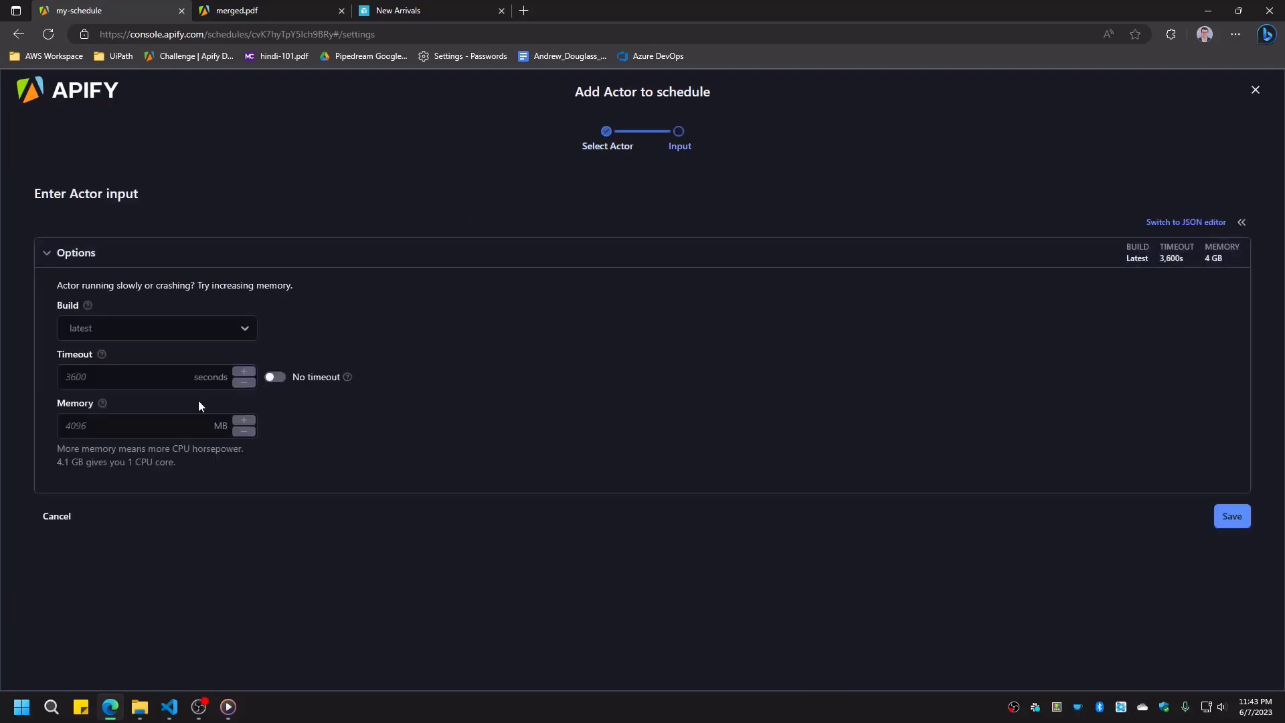
click(1230, 516)
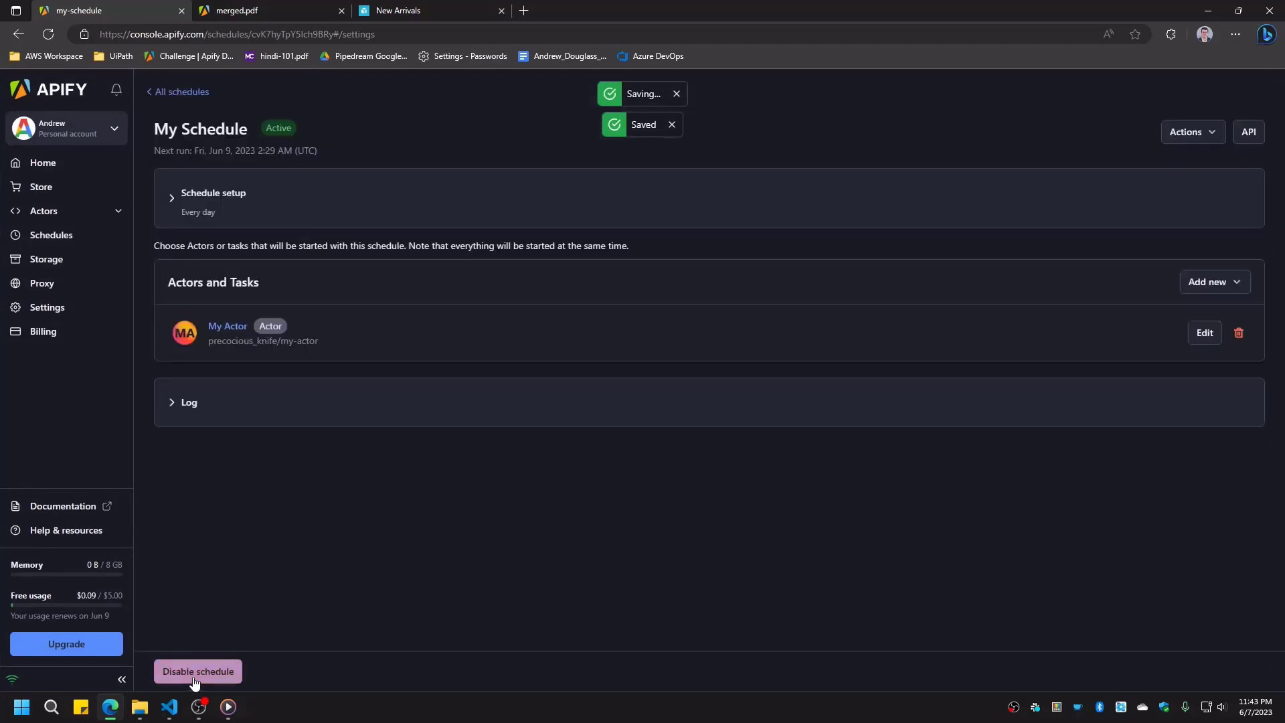
mouse_move(451, 322)
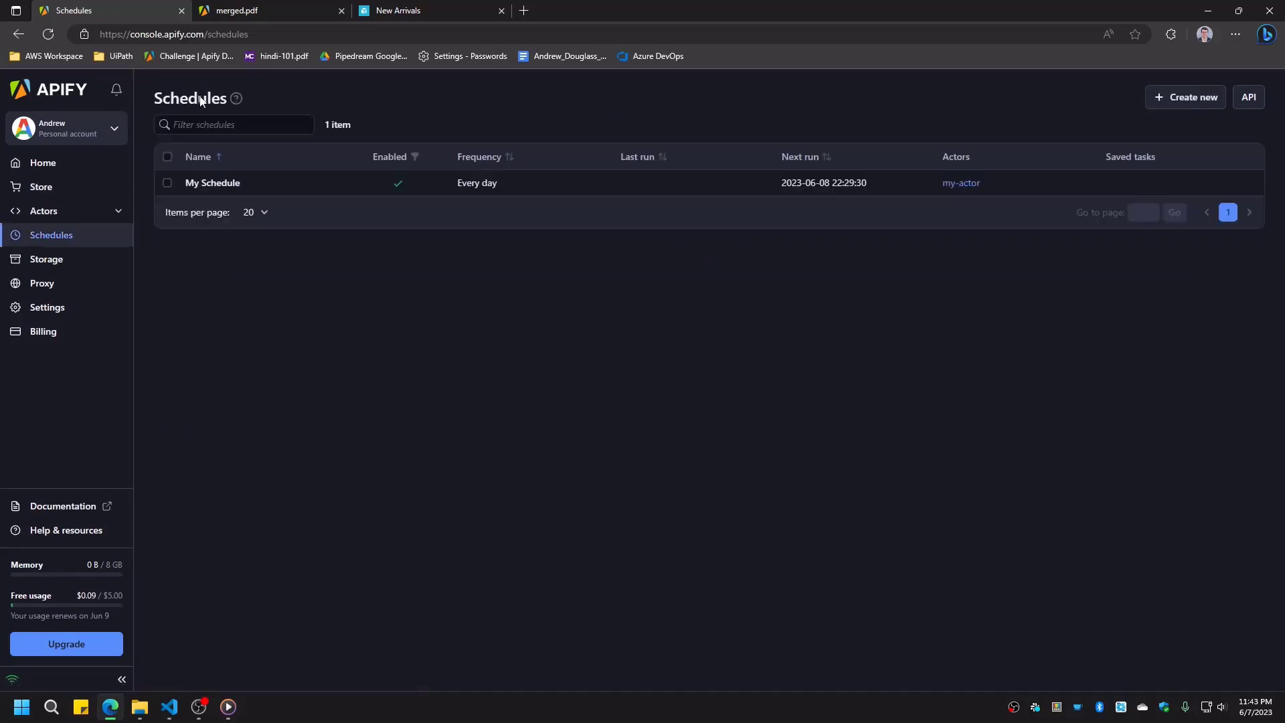
mouse_move(330, 320)
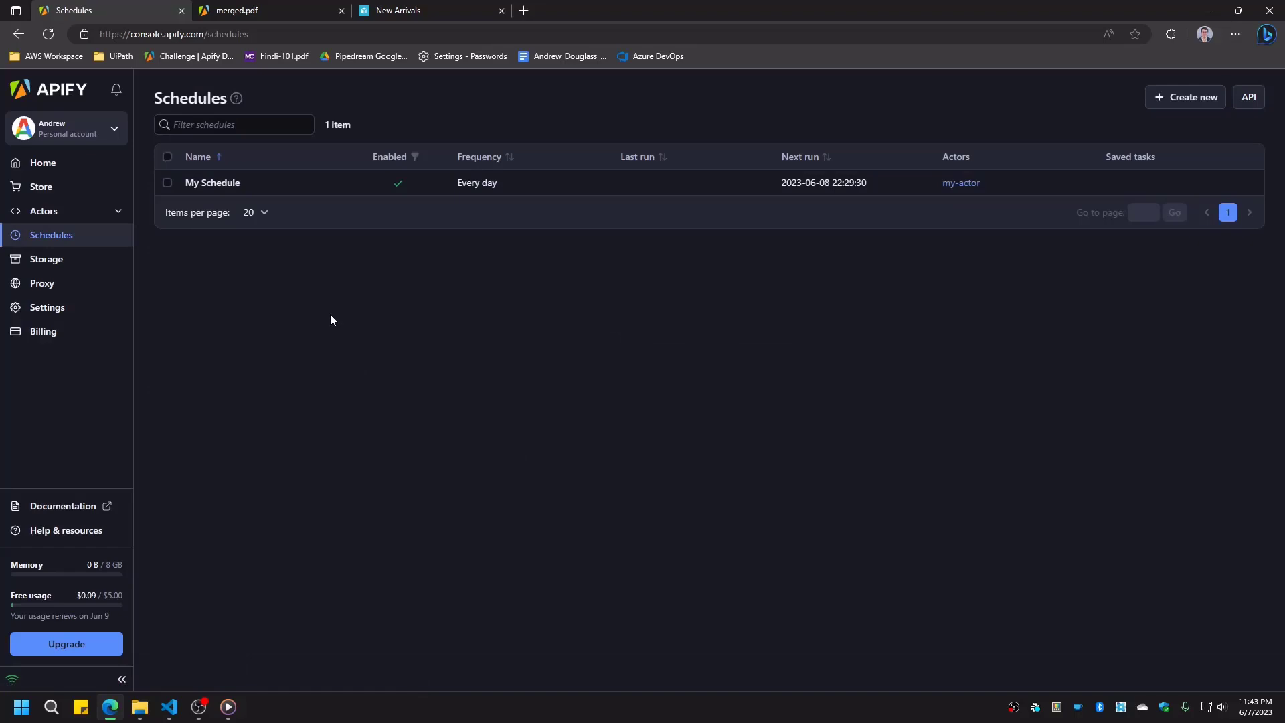